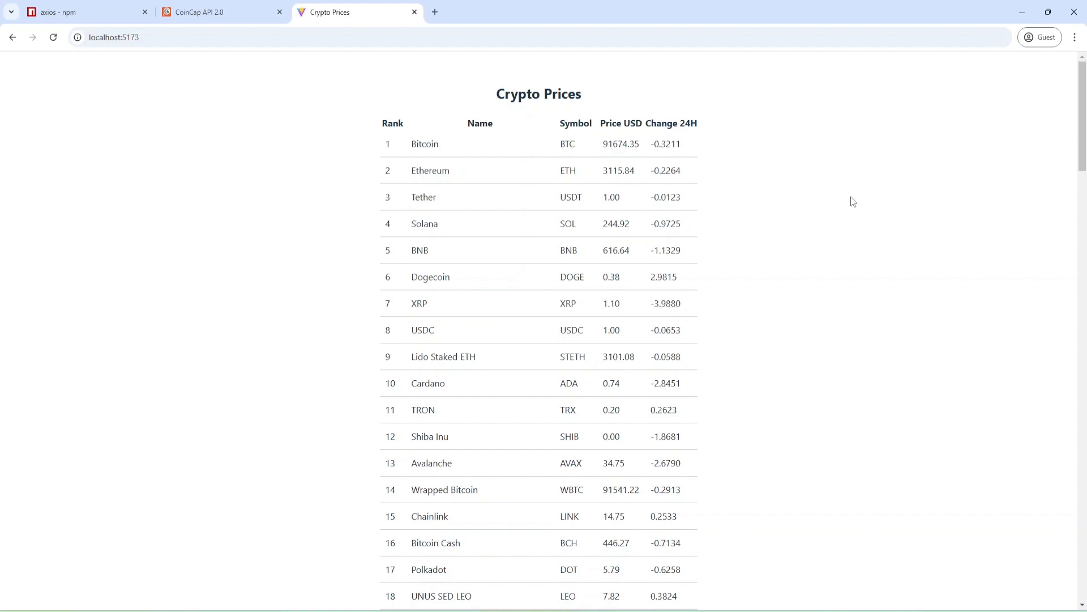
mouse_move(825, 170)
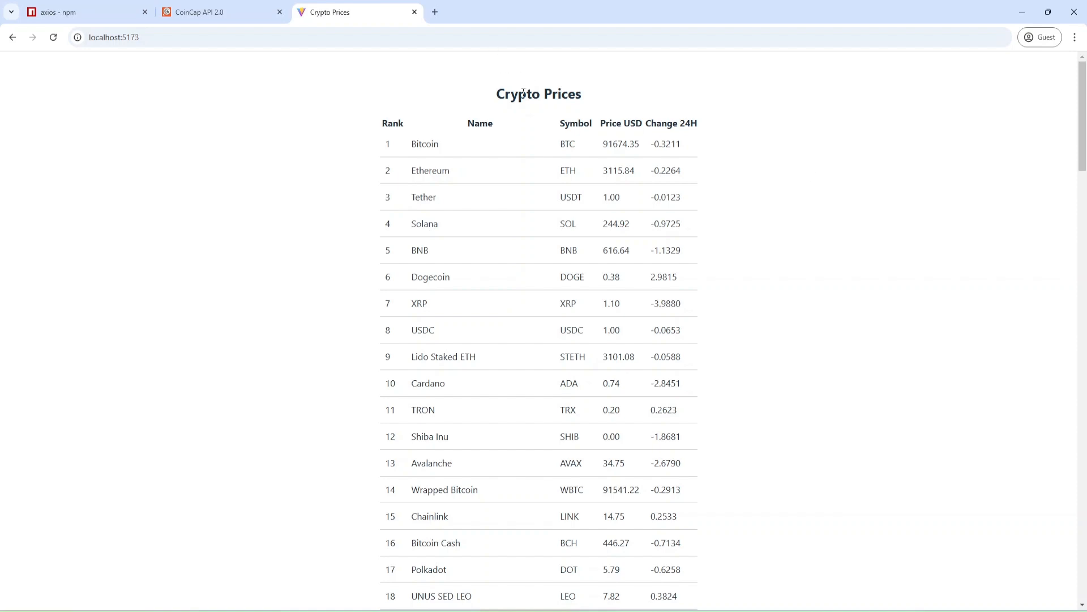
mouse_move(483, 180)
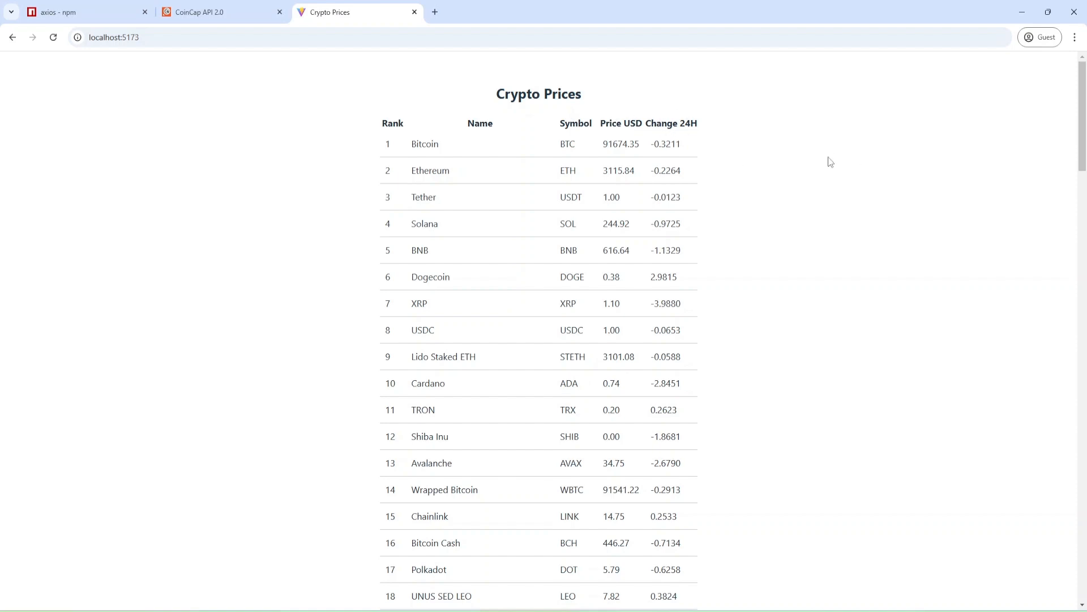
- Scaffold a Vite project named crypto-prices with the Vanilla JavaScript template from the terminal
scroll("down", 3)
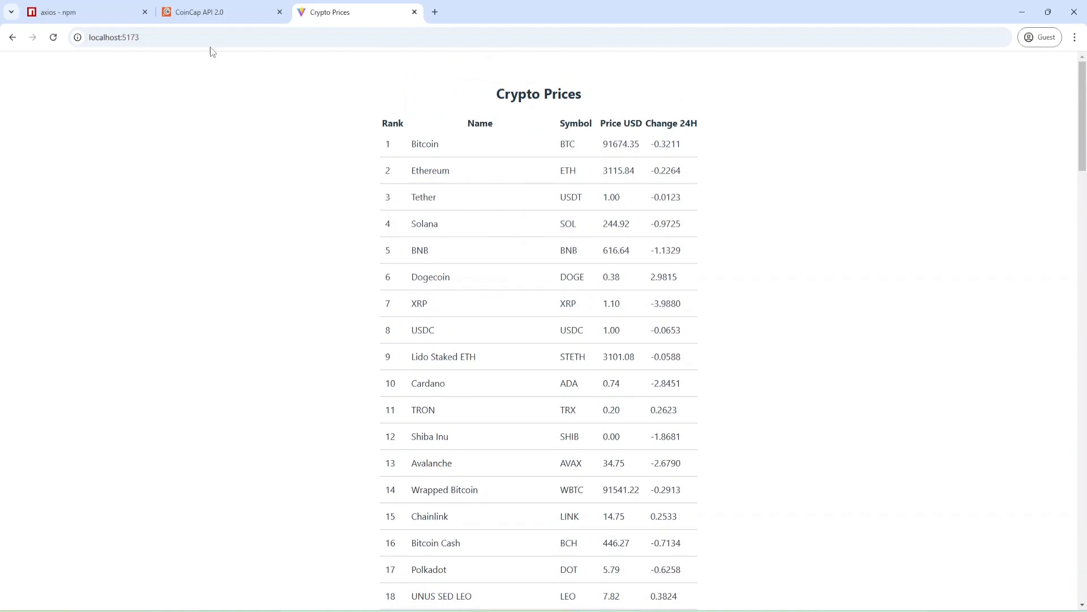
left_click(222, 12)
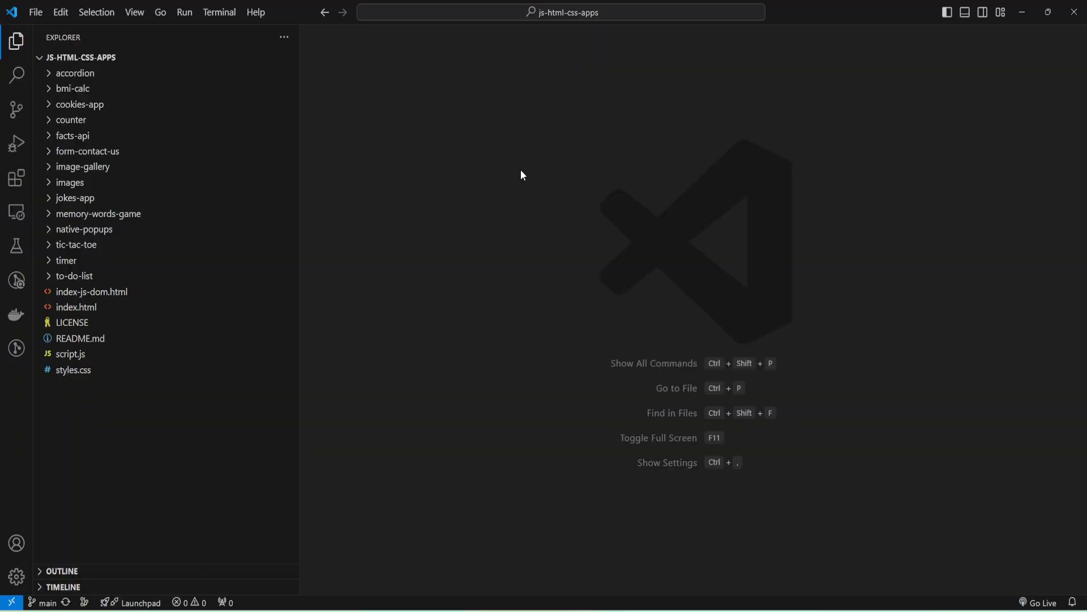
mouse_move(271, 82)
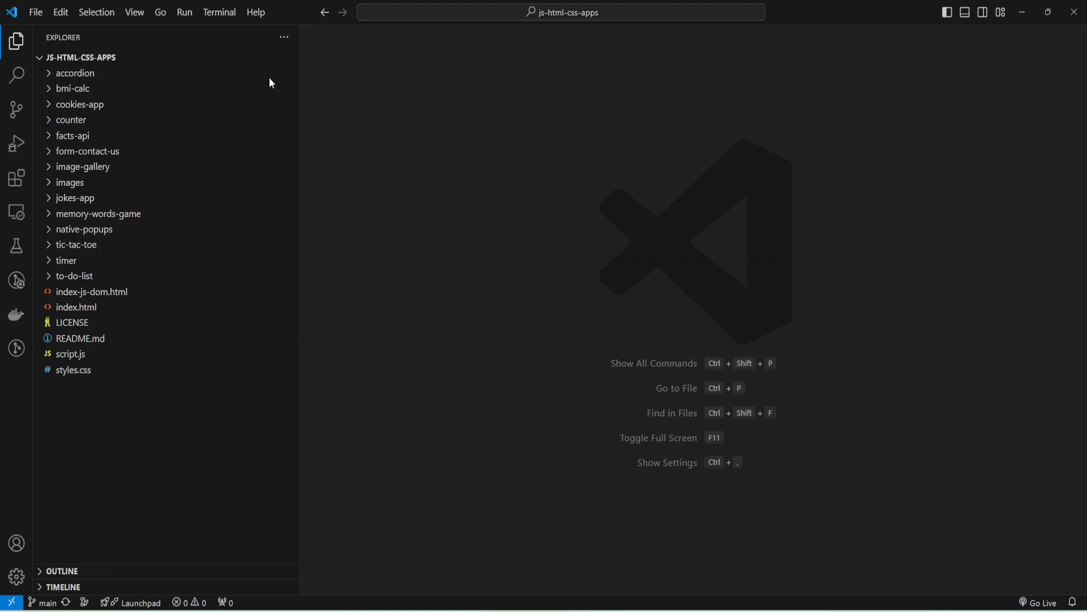
key("ctrl+`")
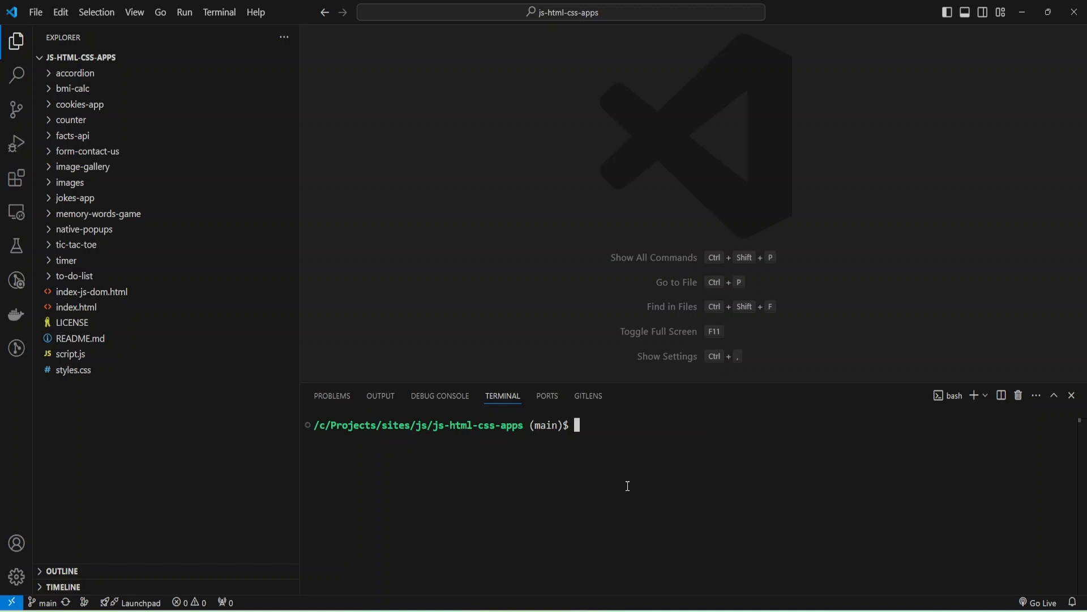
type("npm create")
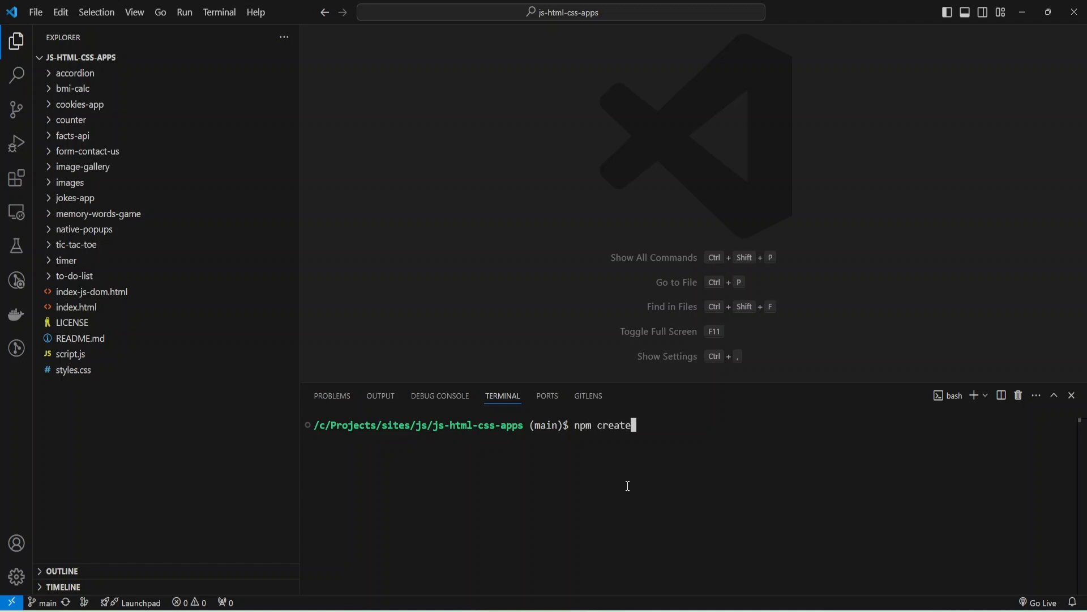
type("vite@latest")
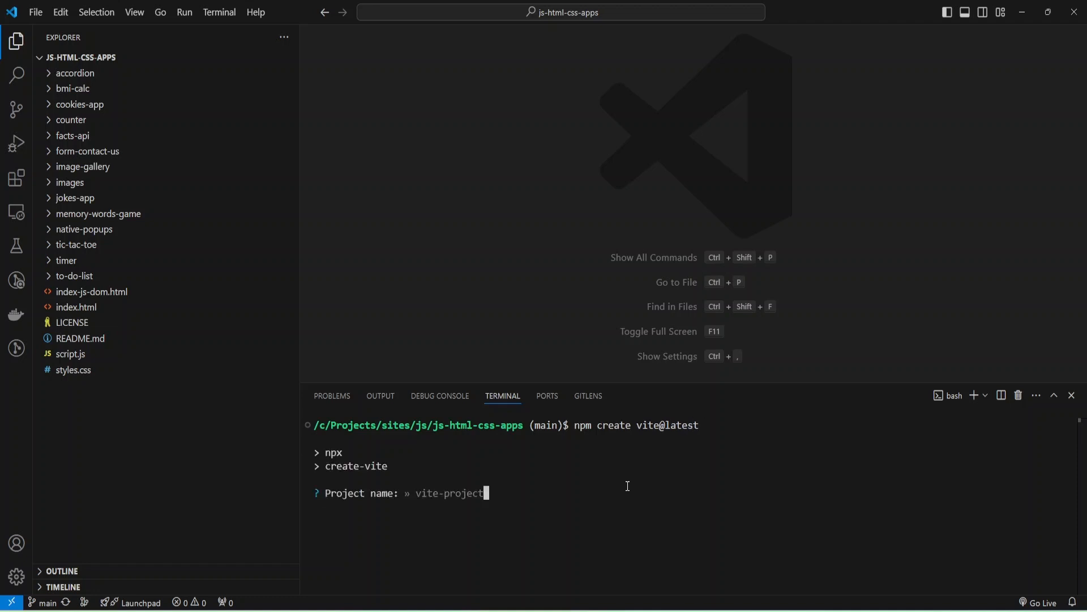
type("crypto-price")
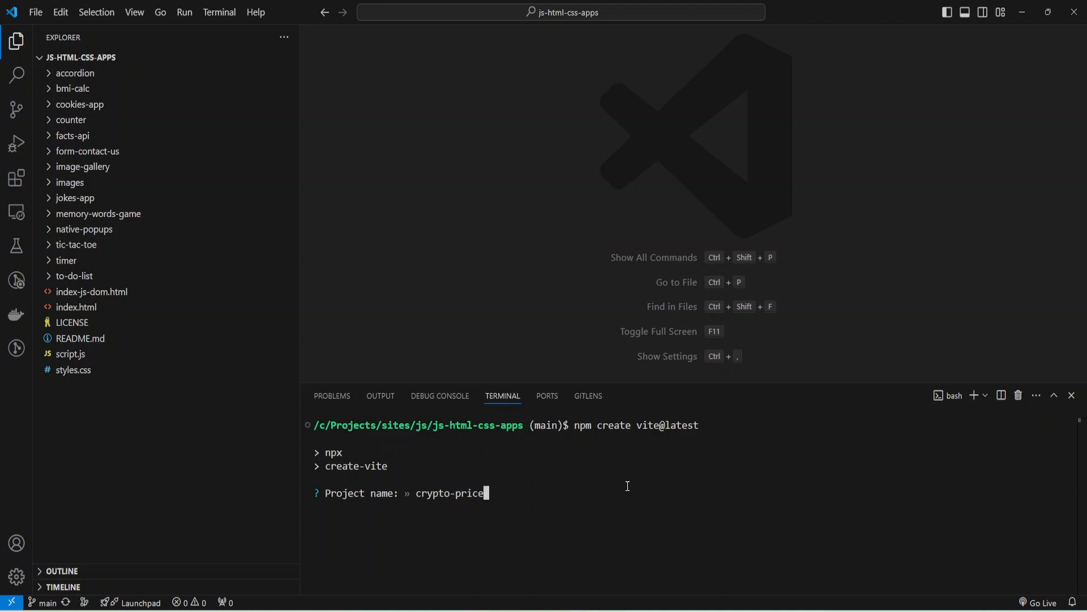
key("Enter")
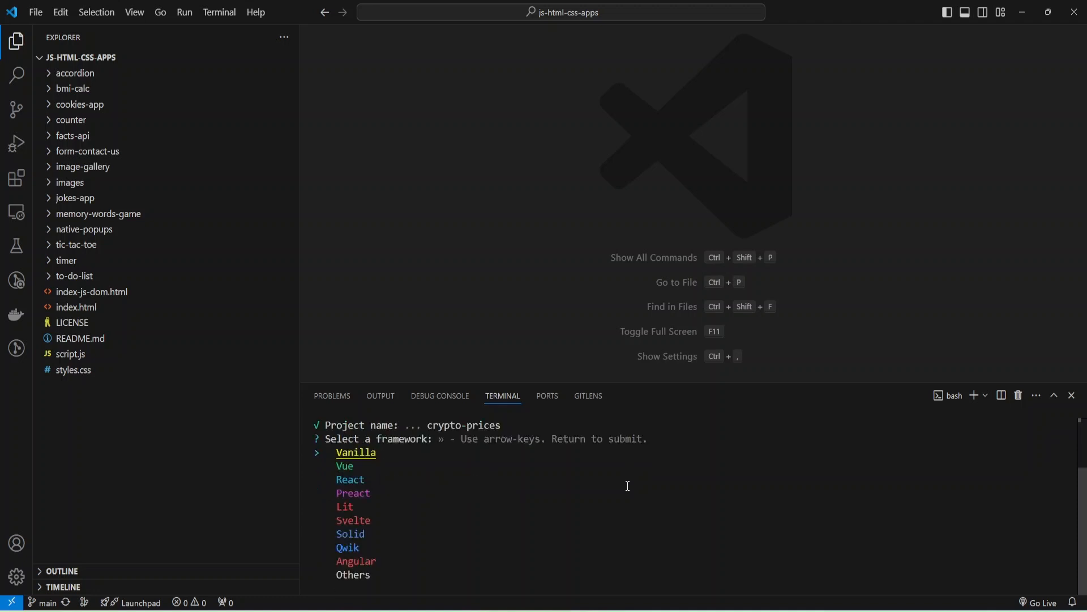
key("enter")
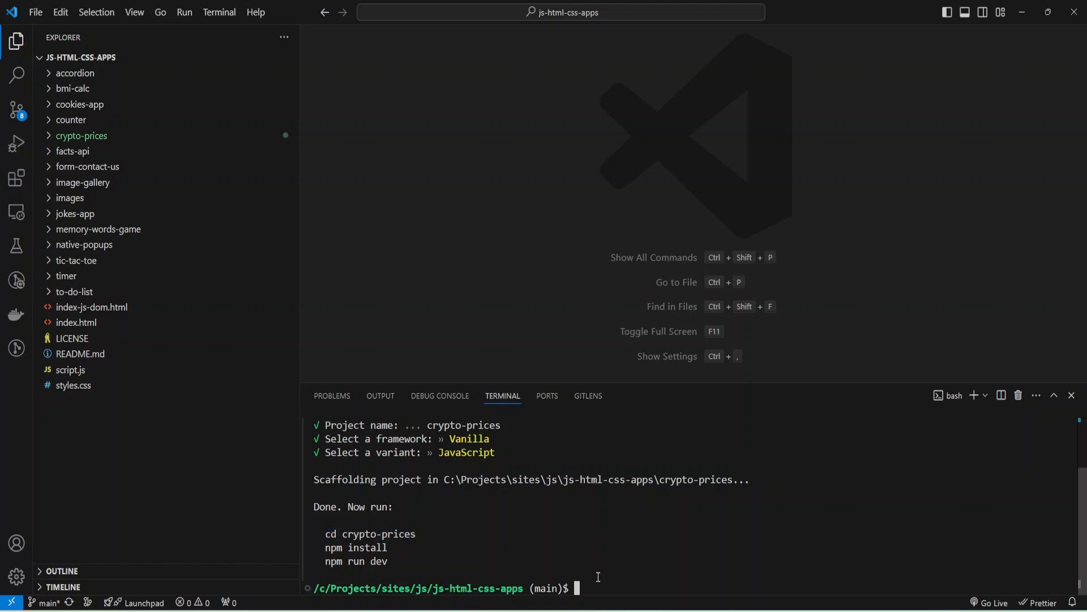
- Move into the crypto-prices folder and install its dependencies with npm i
type("cd crypto-prices")
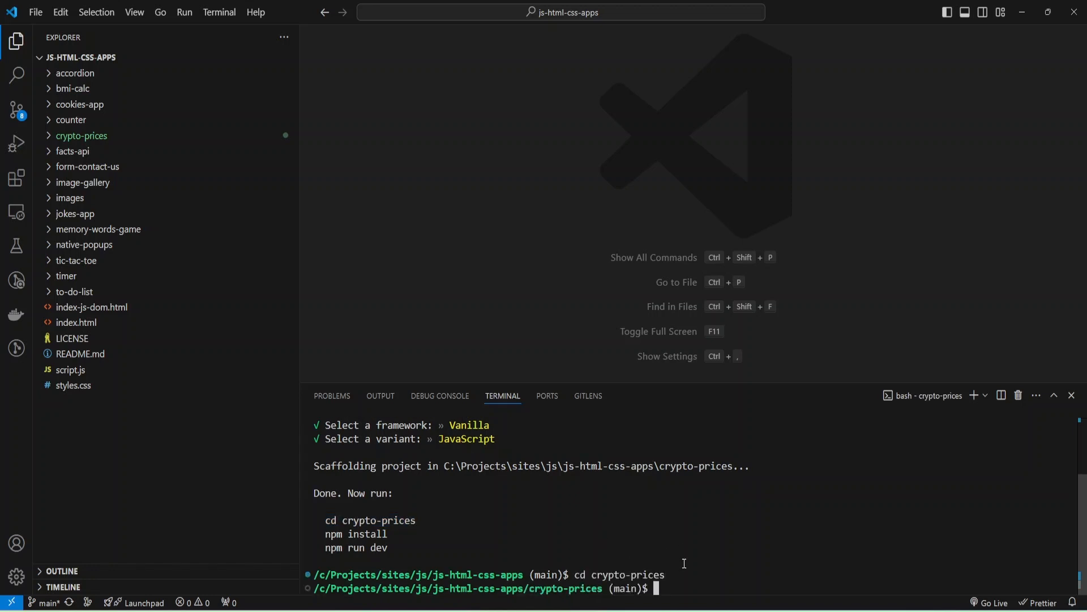
type("npm i")
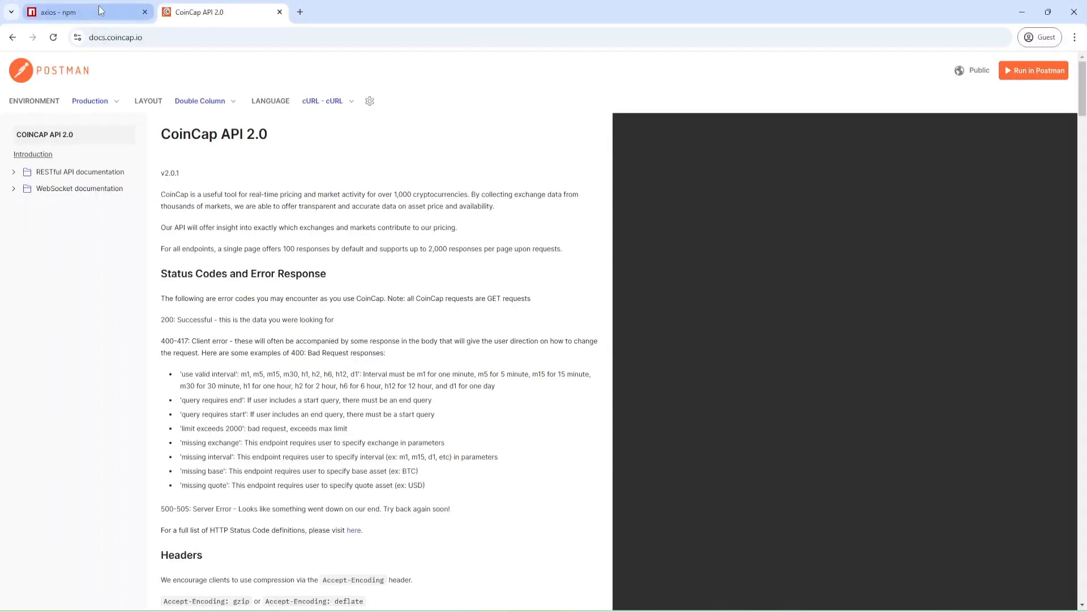
- View the axios package page on npm and its install command
left_click(76, 11)
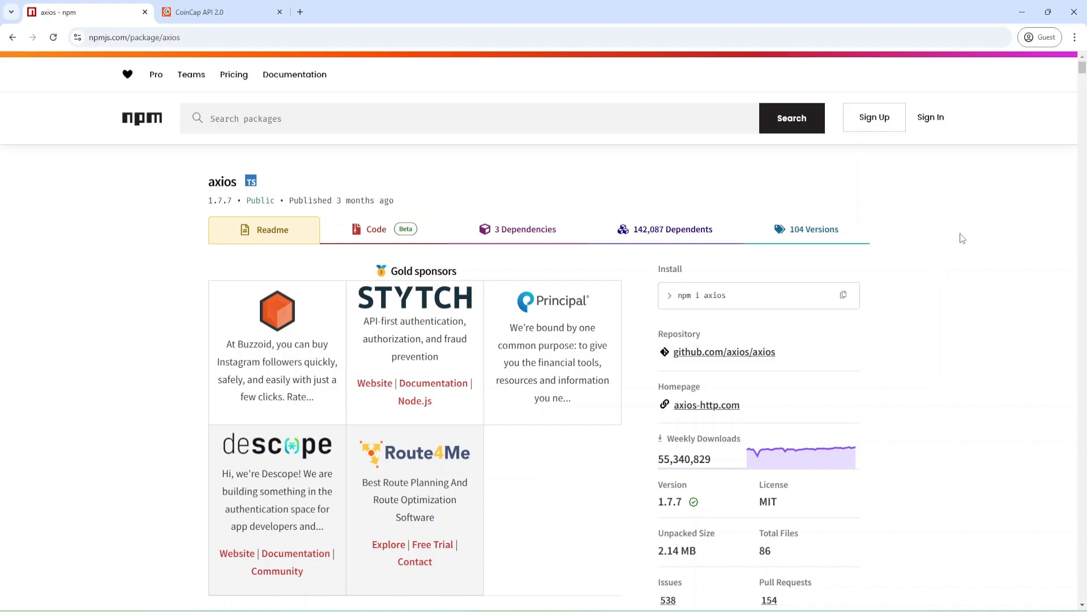
left_click(842, 295)
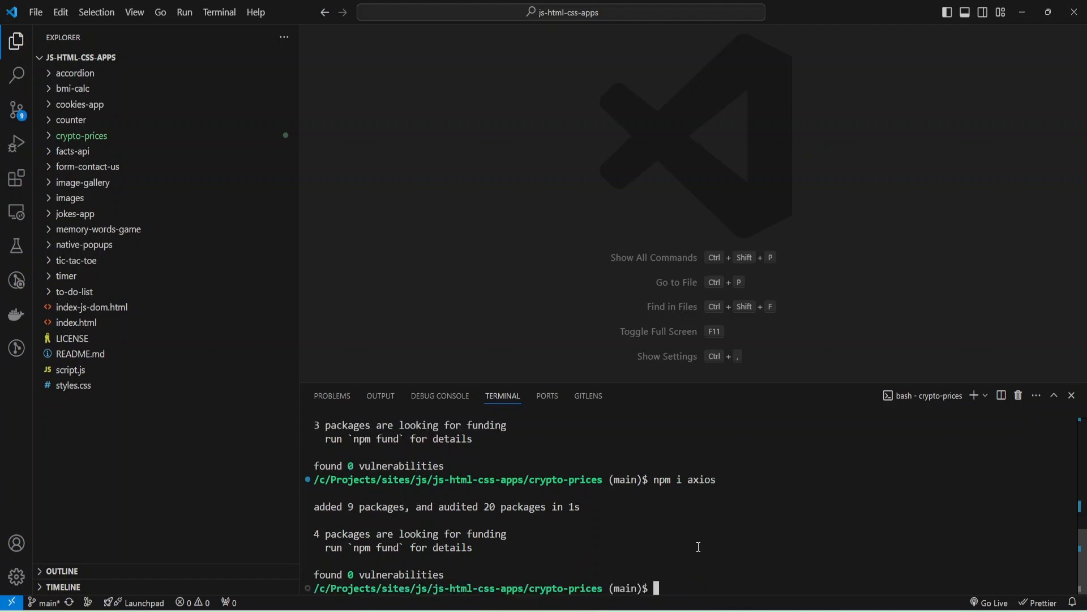
- Install axios, start the dev server, and bring index.html and main.js into the editor
type("npm")
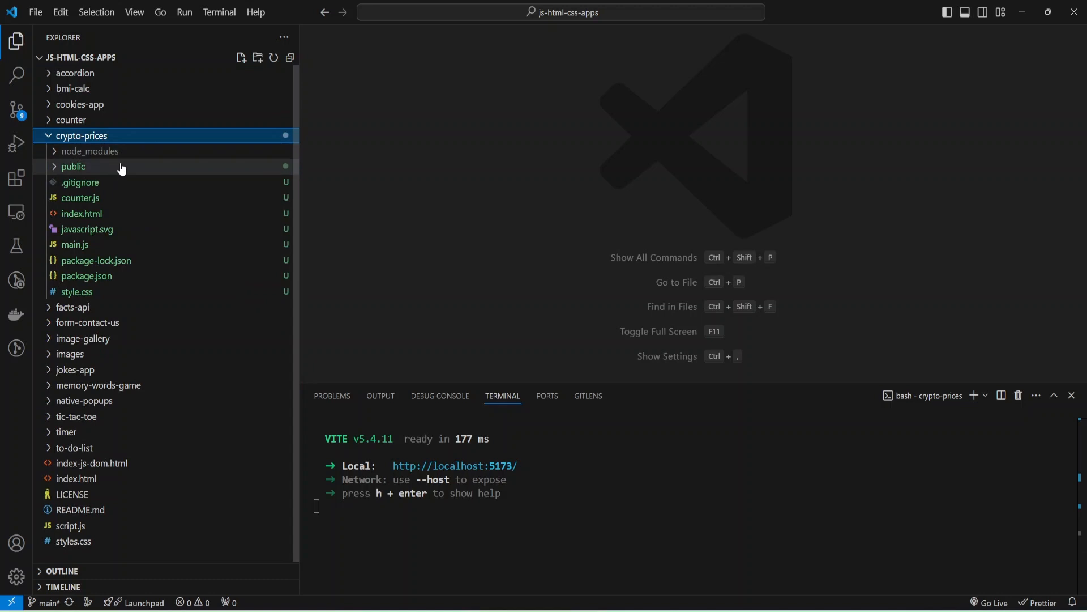
left_click(72, 166)
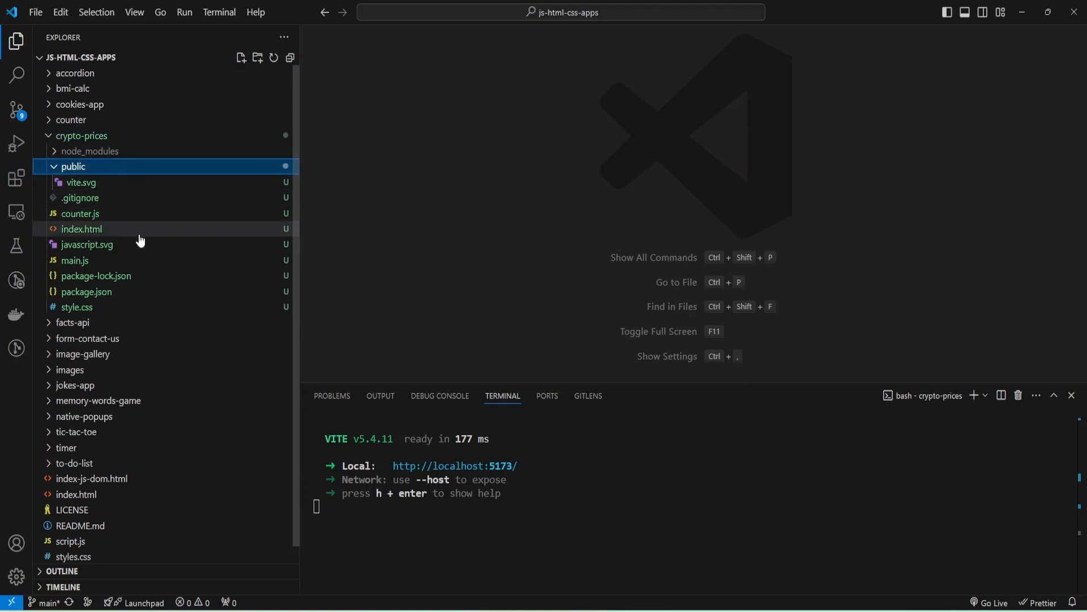
double_click(81, 229)
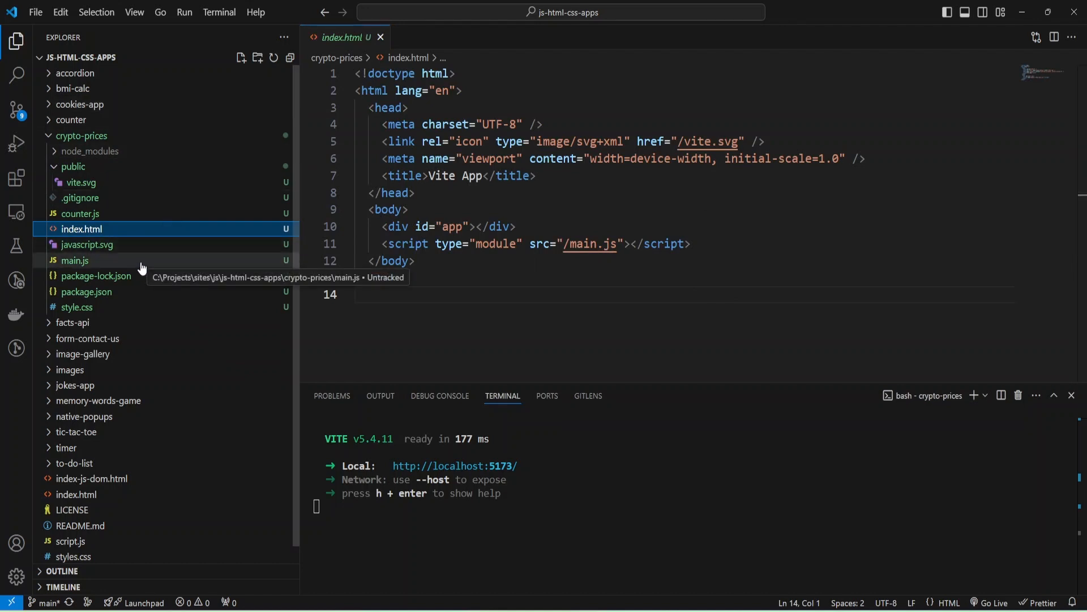
left_click(75, 260)
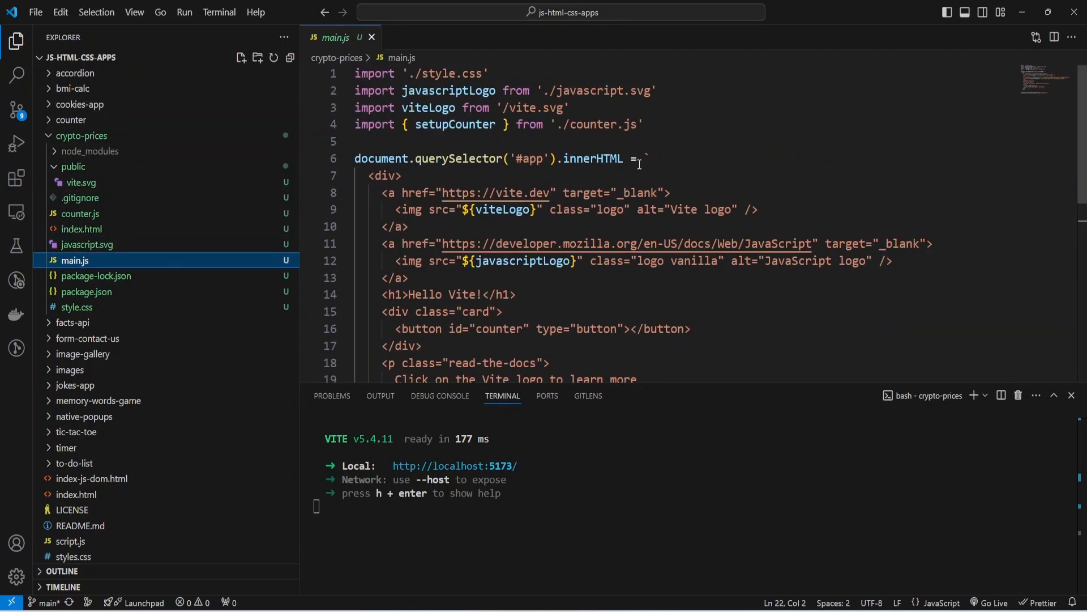
- Clear all the starter code out of main.js
key("ctrl+a")
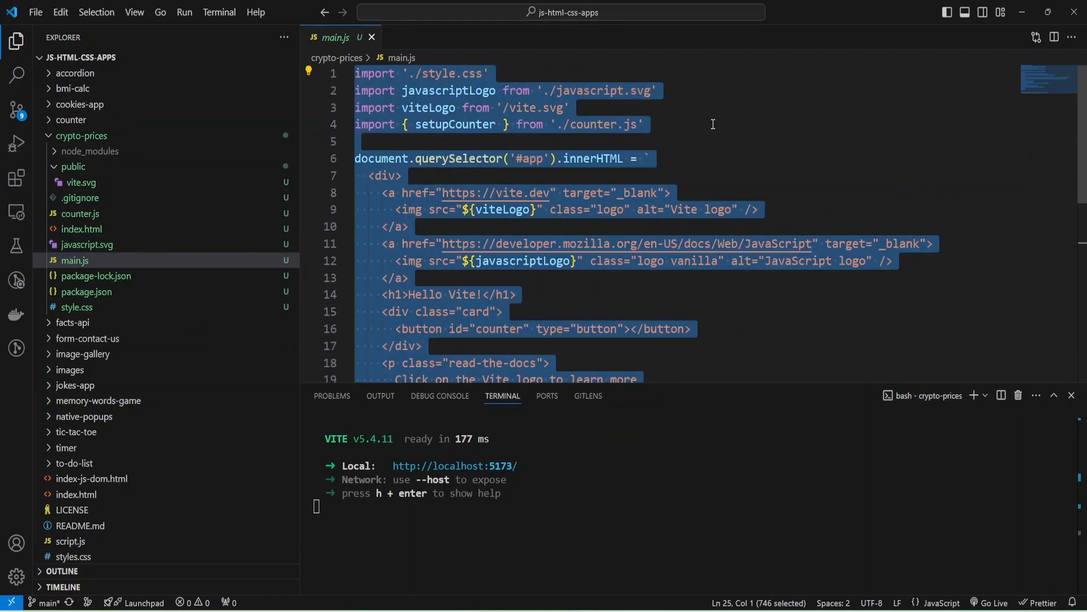
key("Delete")
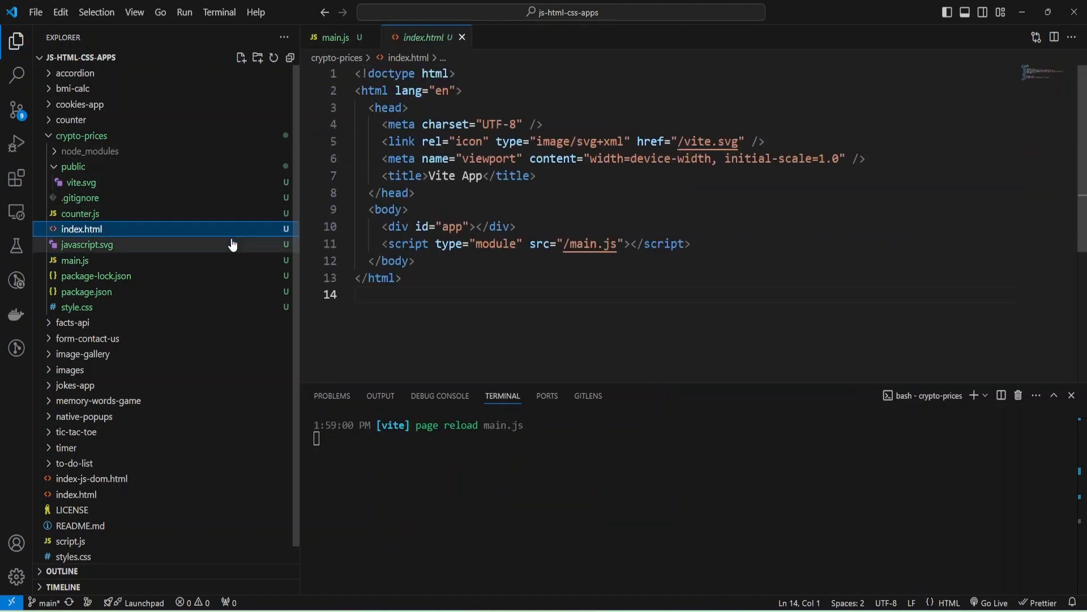
- Set the page title to Crypto Prices and add <link rel="stylesheet" href="style.css">
left_click(535, 176)
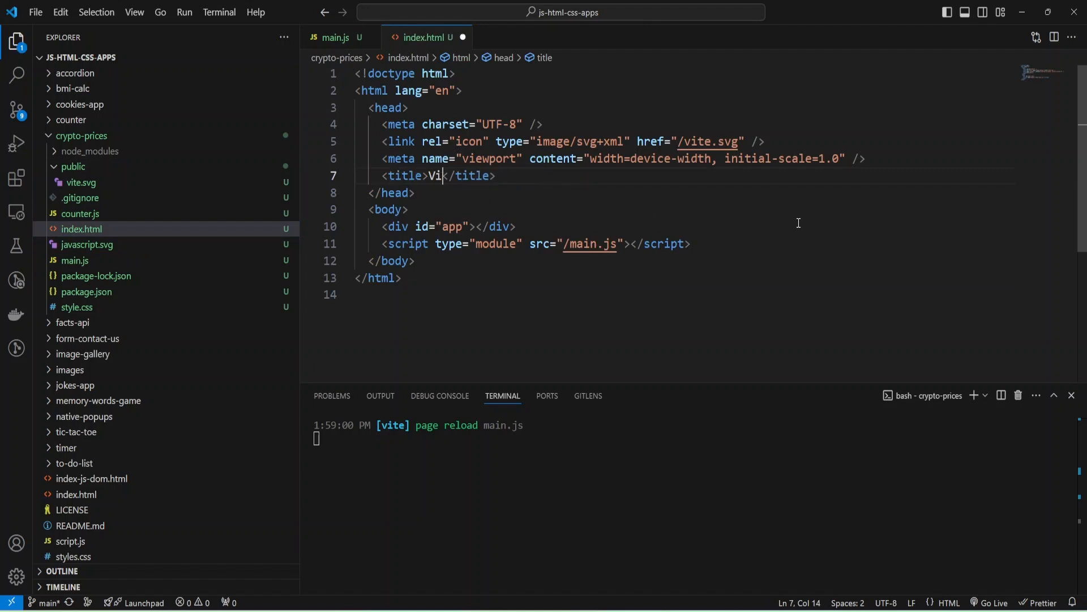
type("Crypto Prices")
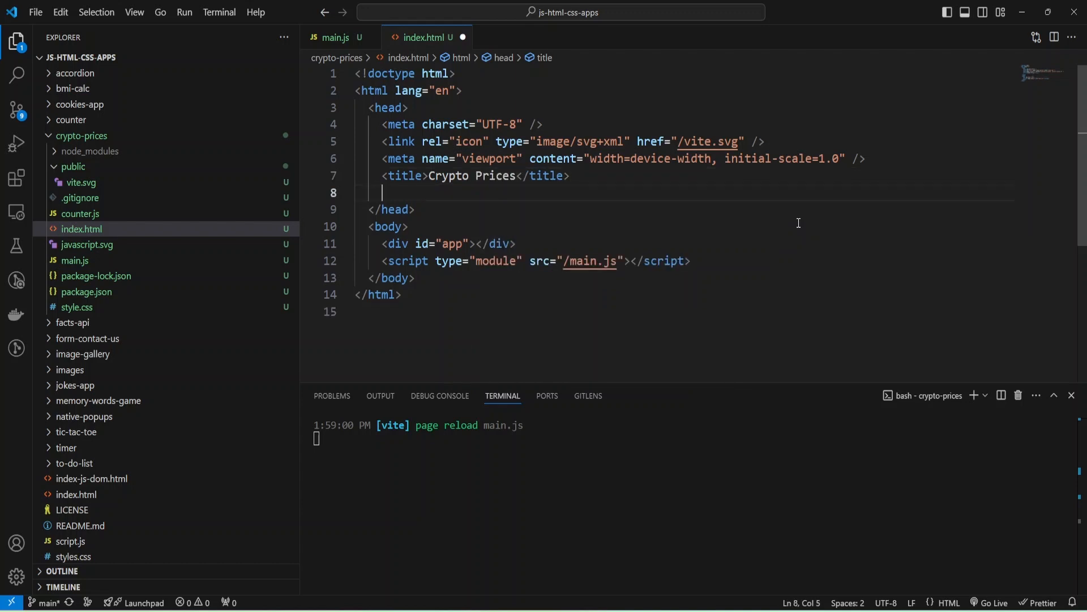
type("<link rel=\"stylesheet\" href=\"\">")
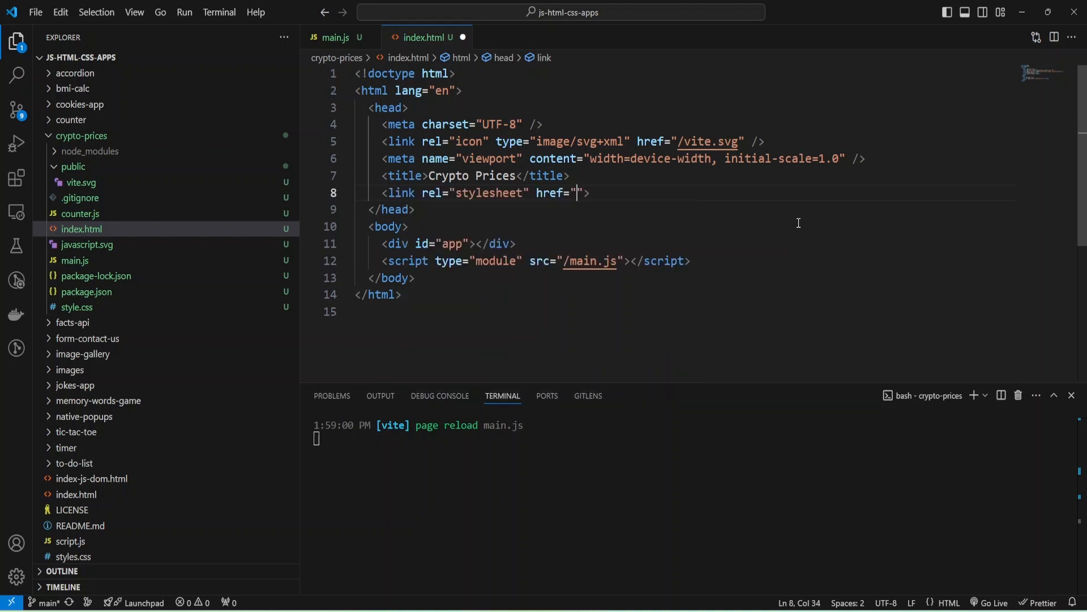
type("style.css")
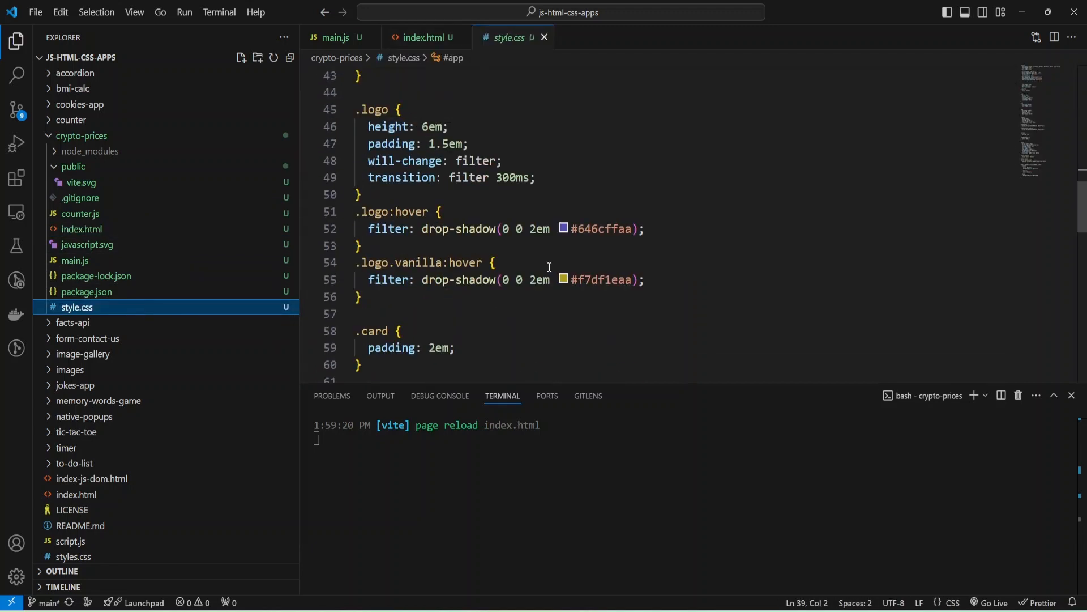
- Review style.css to trim it down to the root, body, #app and light-scheme rules
scroll("down", 3)
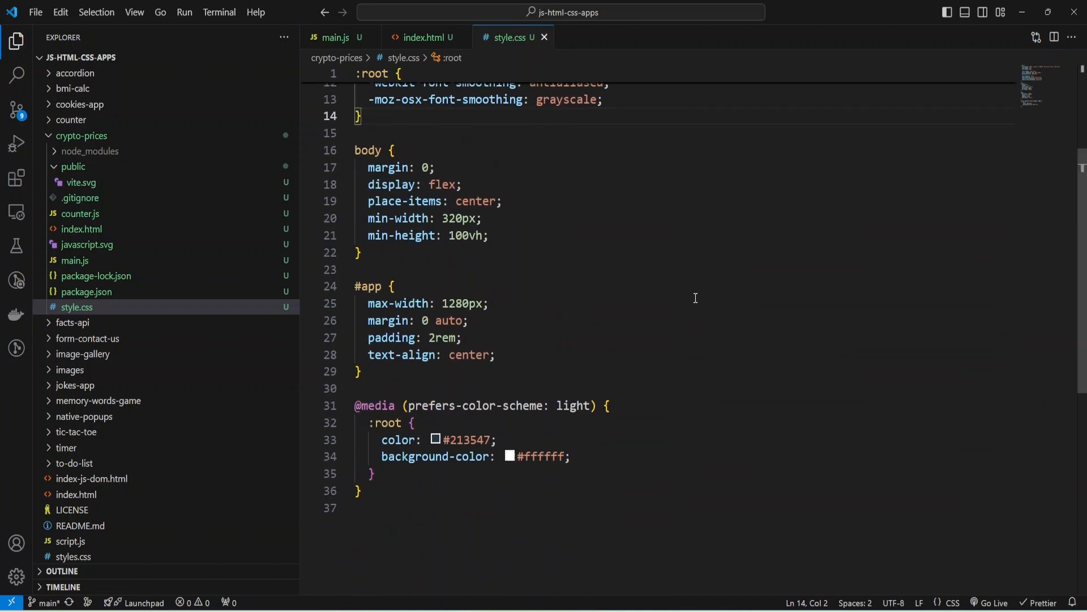
mouse_move(751, 575)
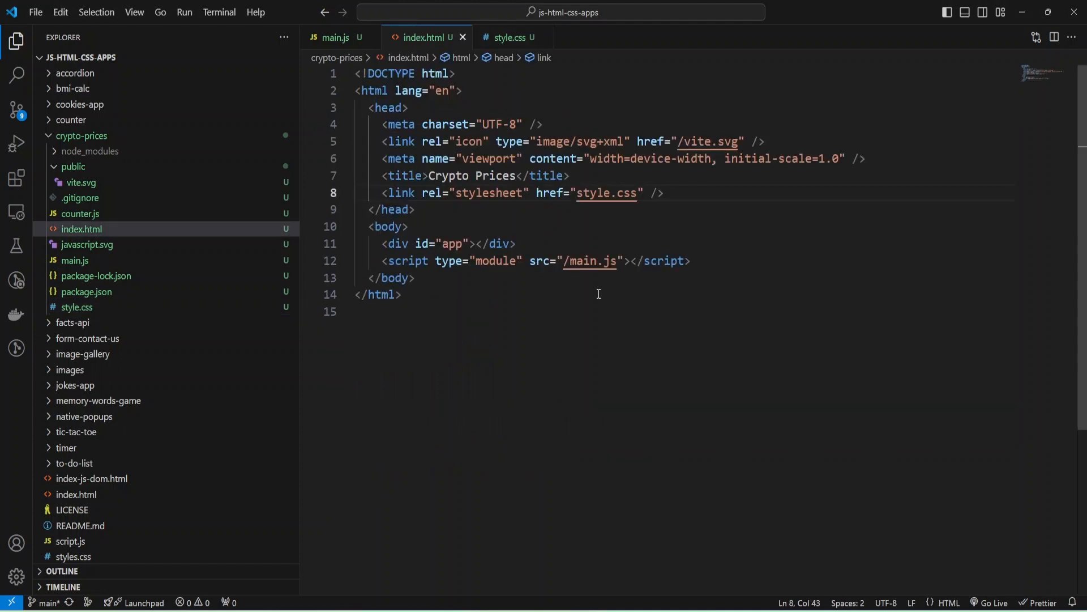
- Add an h2 heading reading Crypto Prices inside the app div
key("Enter")
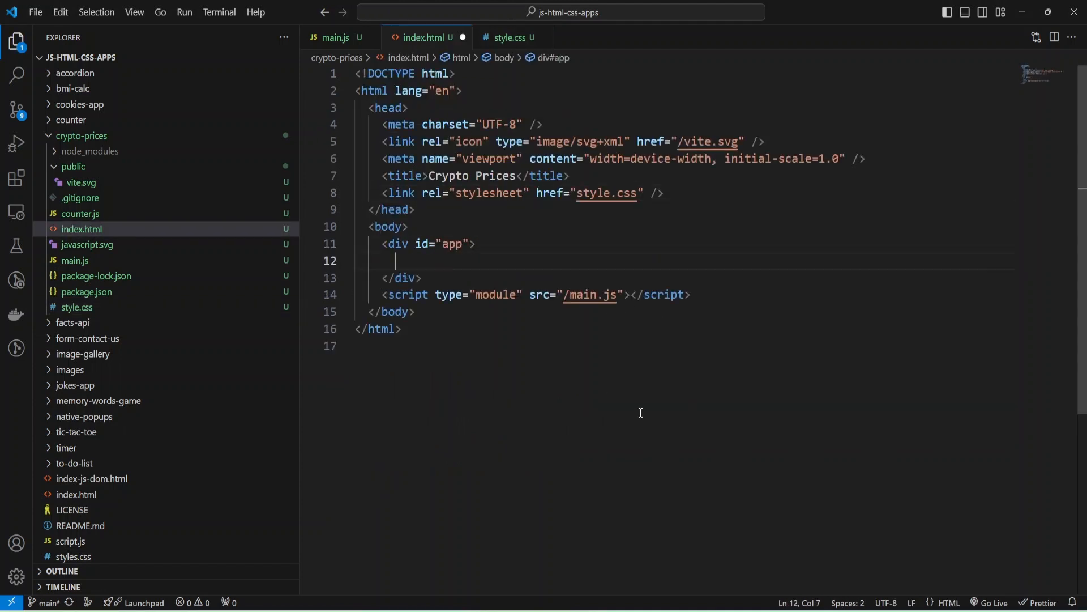
type("h2")
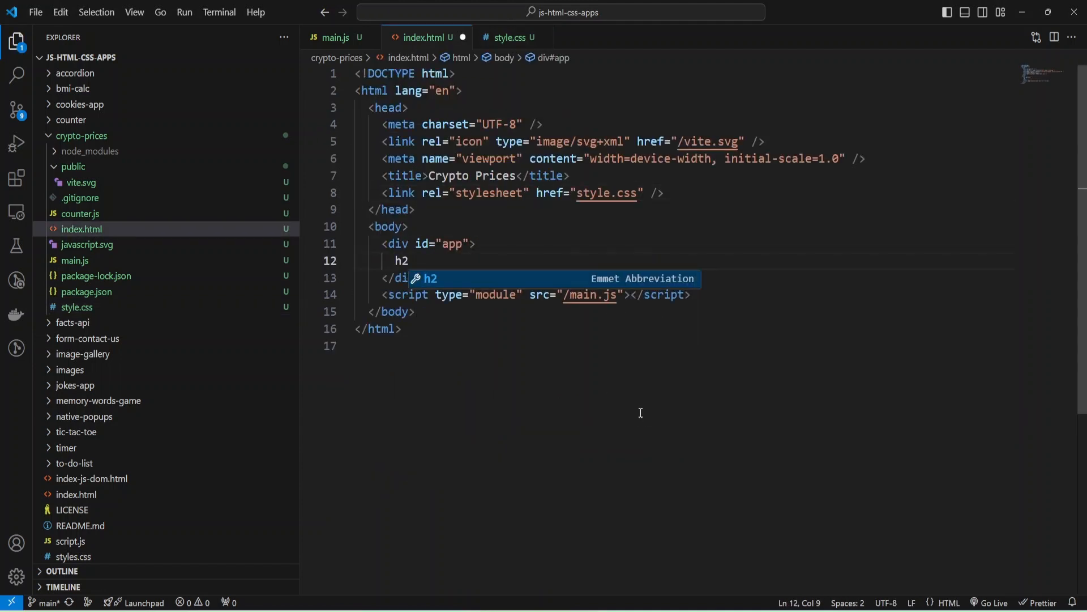
type("C</h2>")
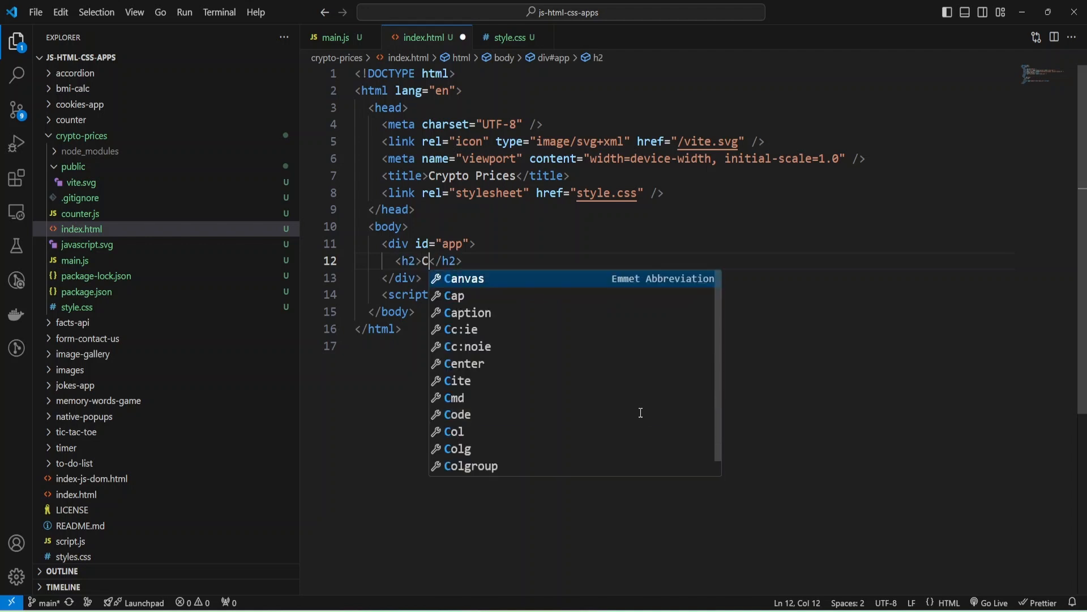
type("rypto Pr")
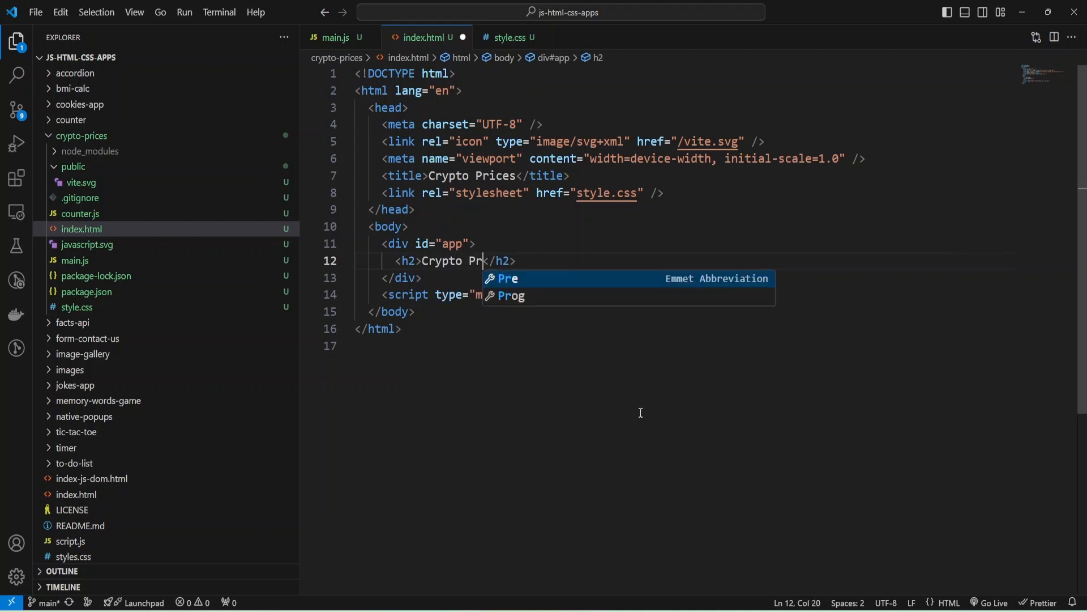
type("ices")
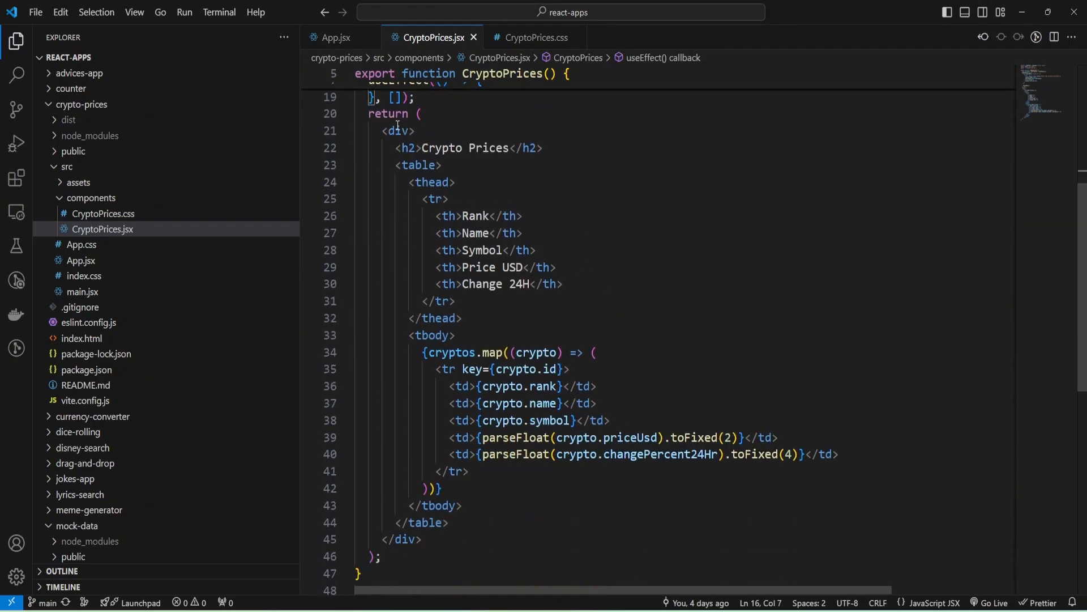
- Paste the coin table markup from CryptoPrices.jsx and delete its cryptos.map row block
left_click(399, 131)
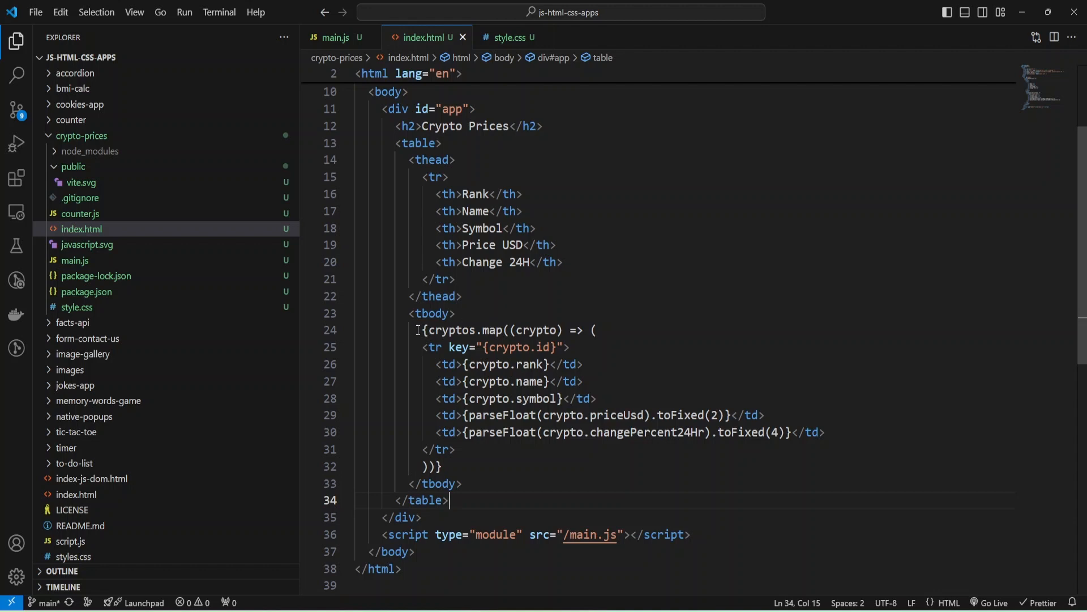
left_click_drag(420, 329, 443, 466)
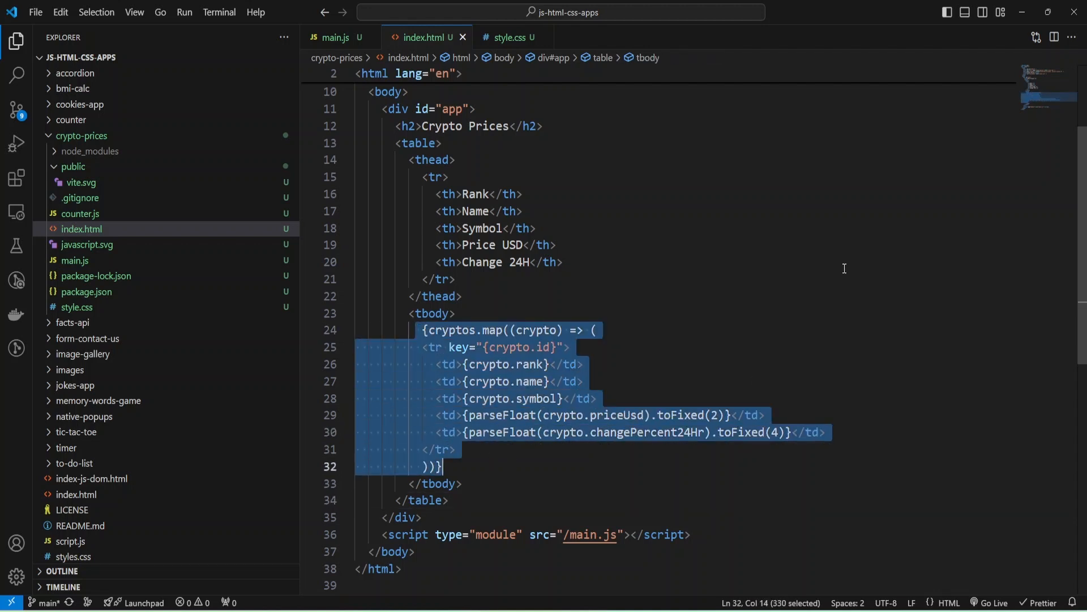
key("Delete")
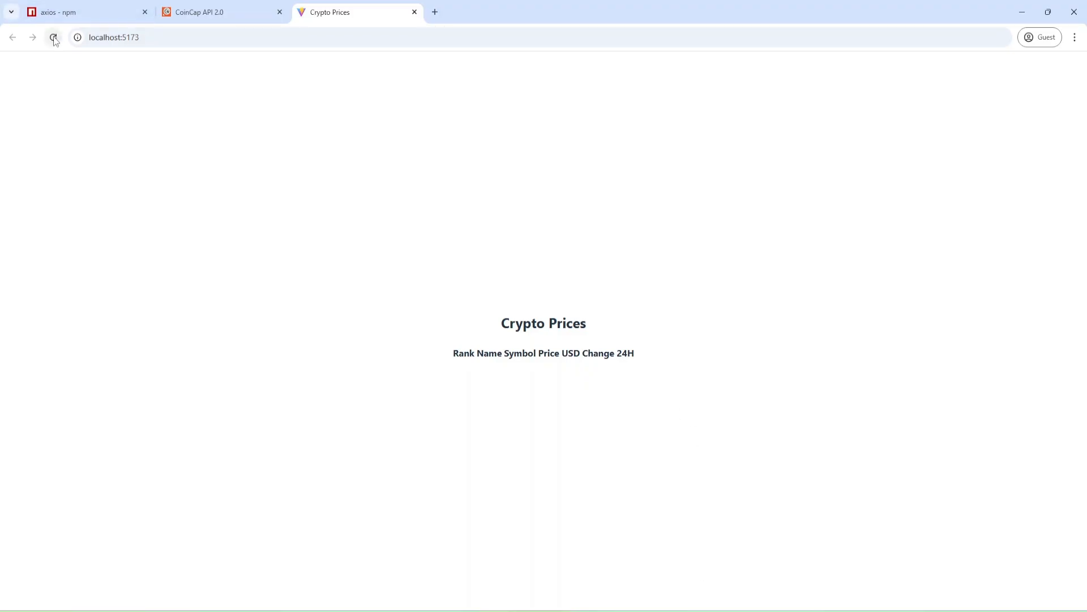
- Reload localhost:5173 to show the heading and table header row
left_click(53, 37)
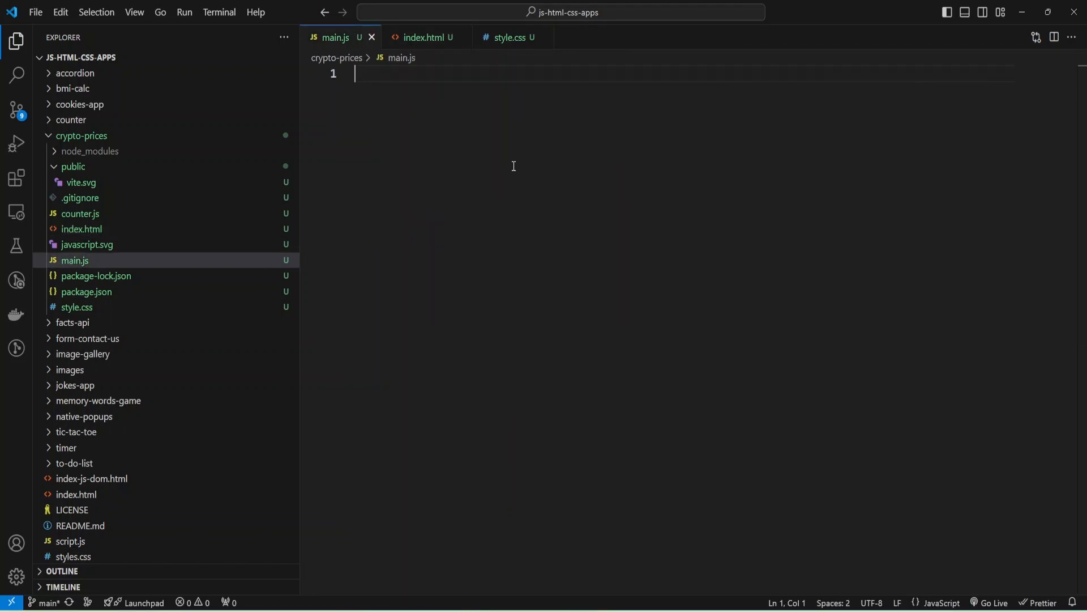
mouse_move(591, 414)
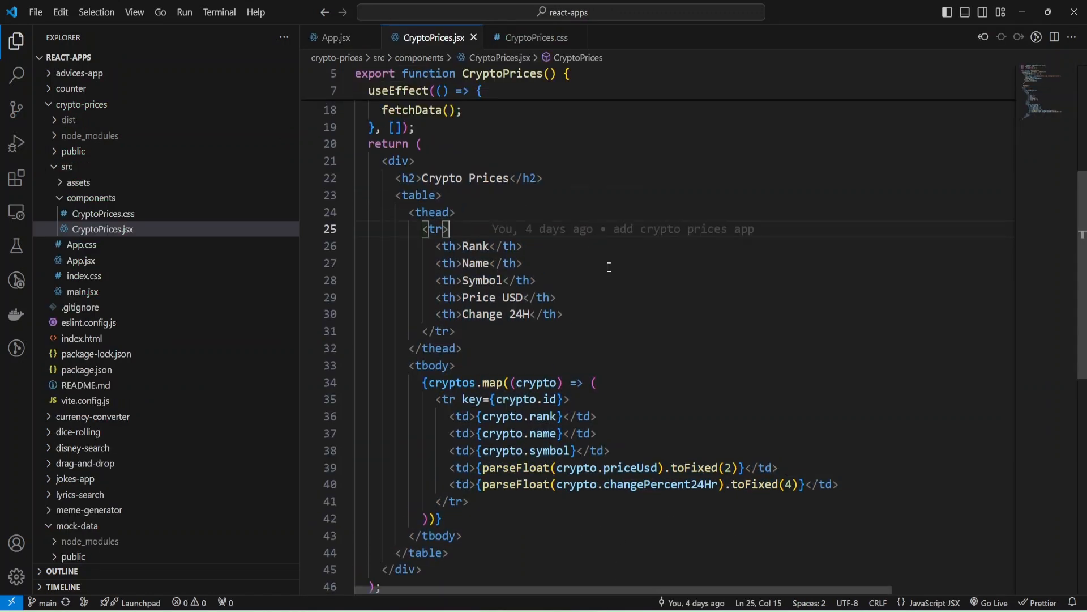
- Copy the async fetchData function and its call from CryptoPrices.jsx into main.js
scroll("down", 3)
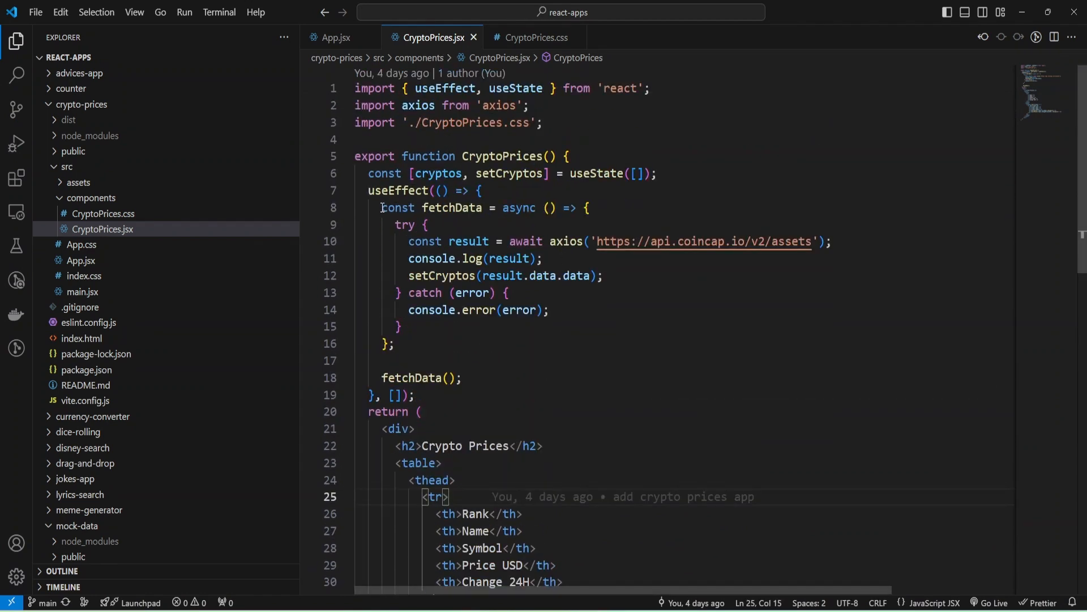
left_click_drag(380, 207, 461, 377)
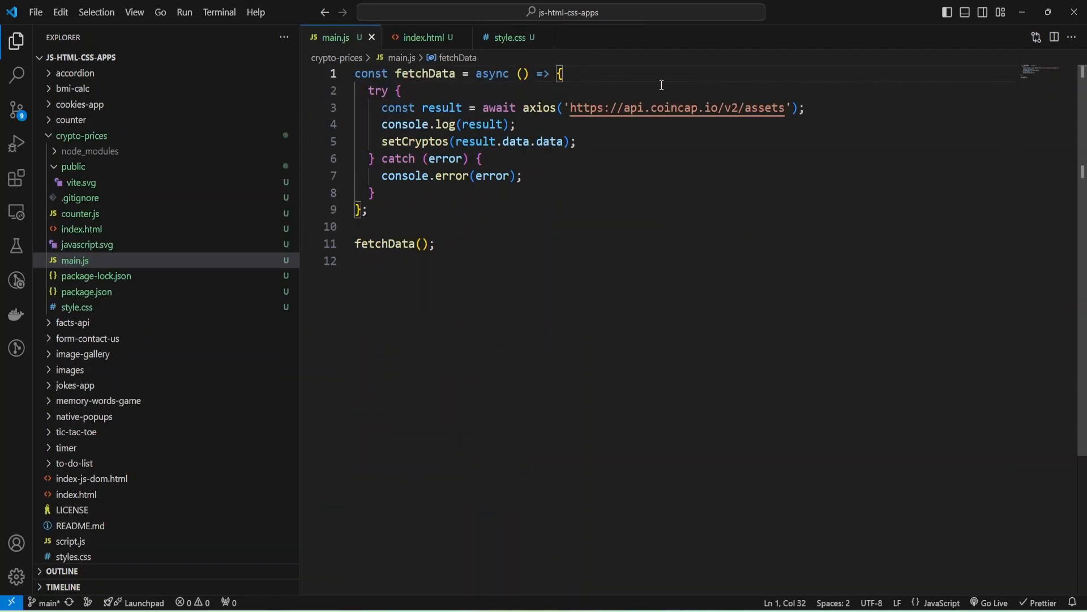
- Add import axios from 'axios'; at the top and comment out the setCryptos line
type("import axios from 'axios';")
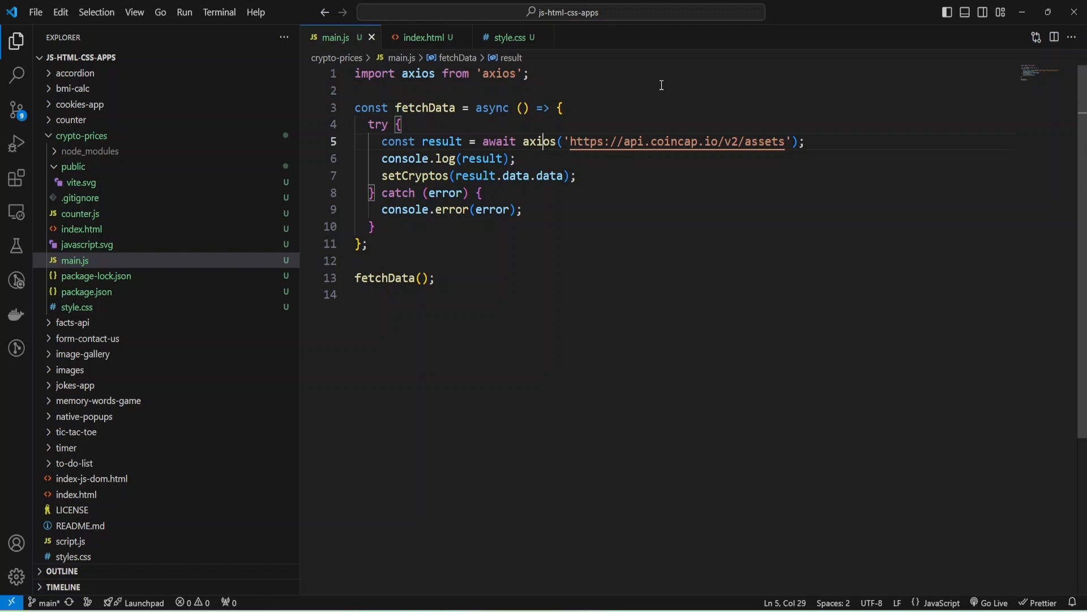
double_click(539, 142)
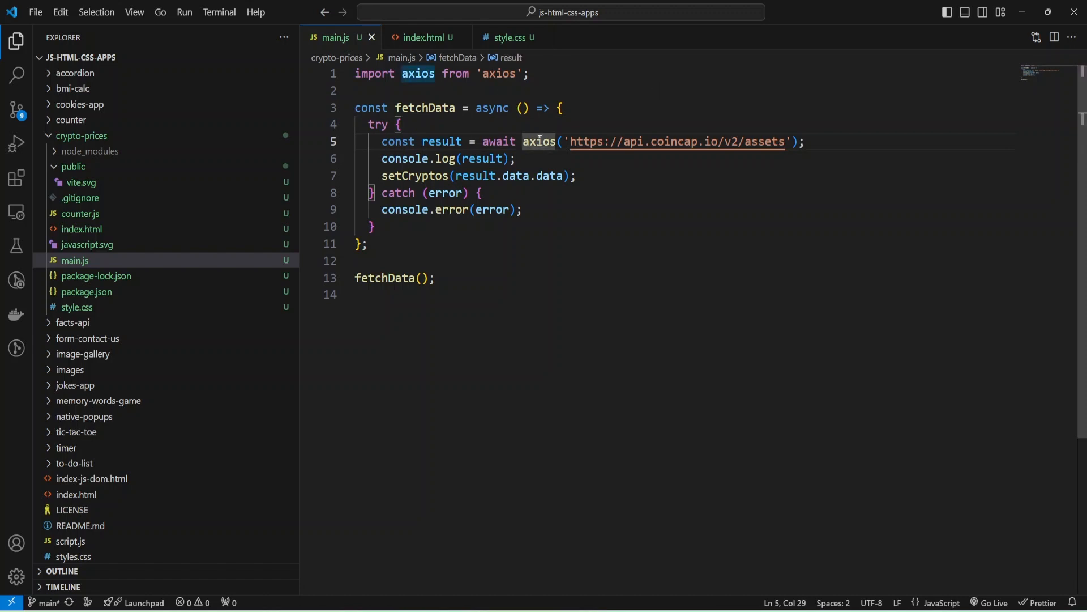
mouse_move(538, 142)
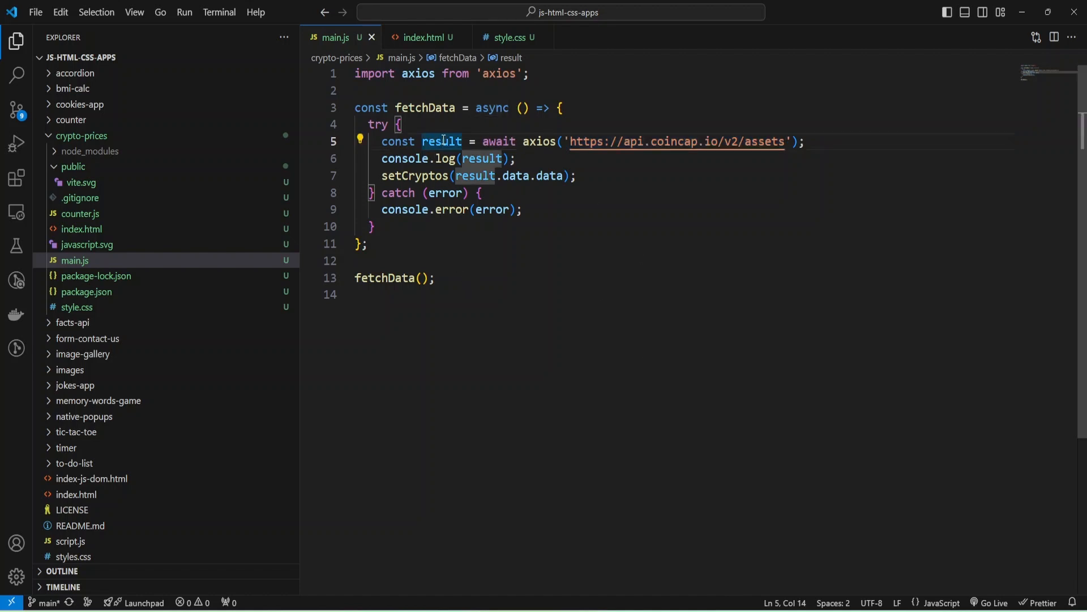
left_click(452, 142)
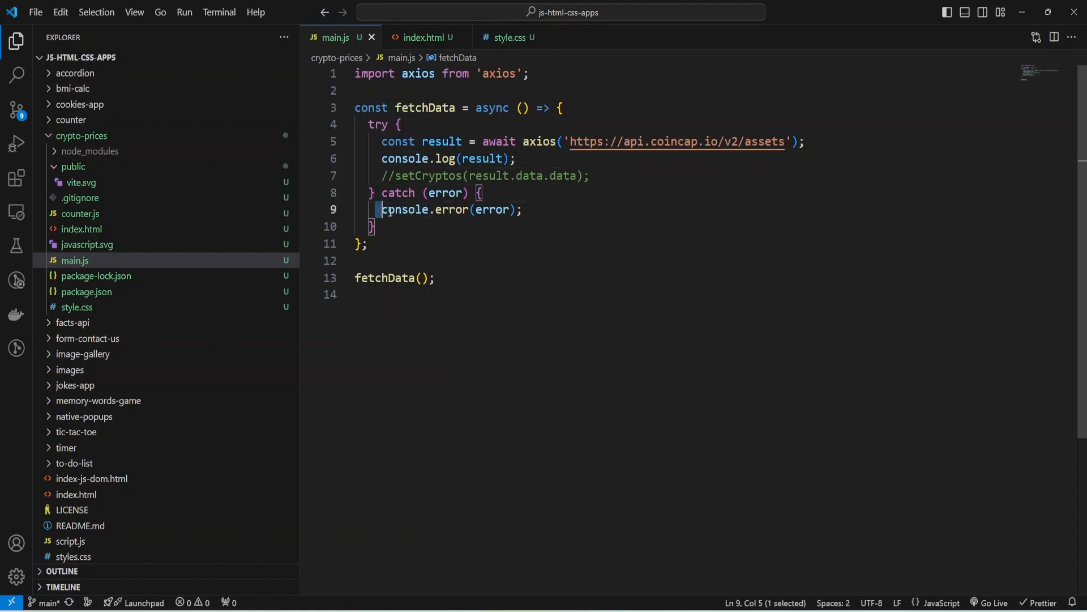
left_click(524, 210)
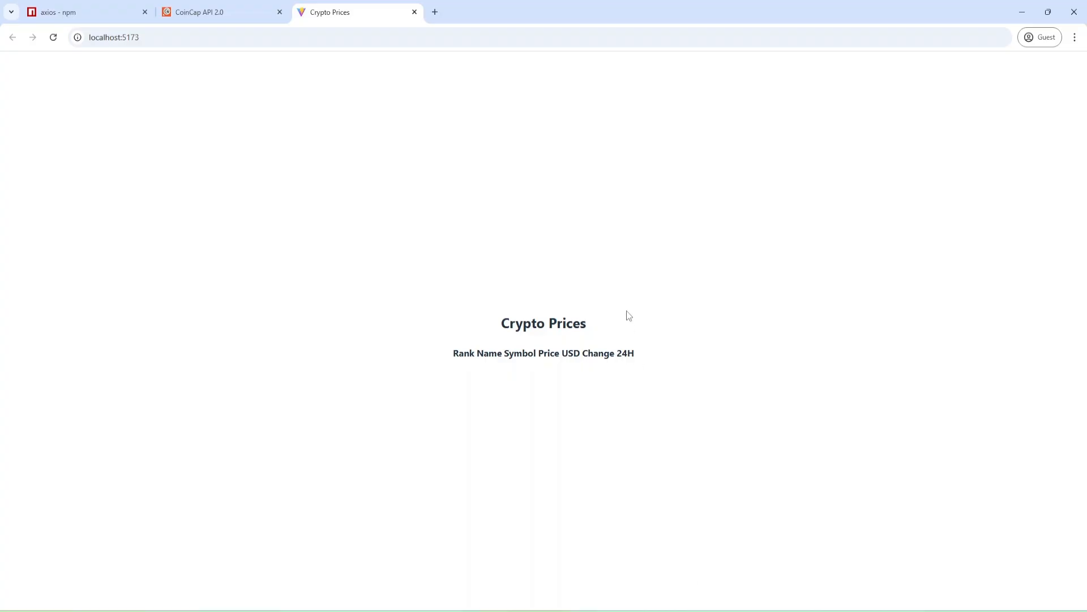
left_click(1073, 37)
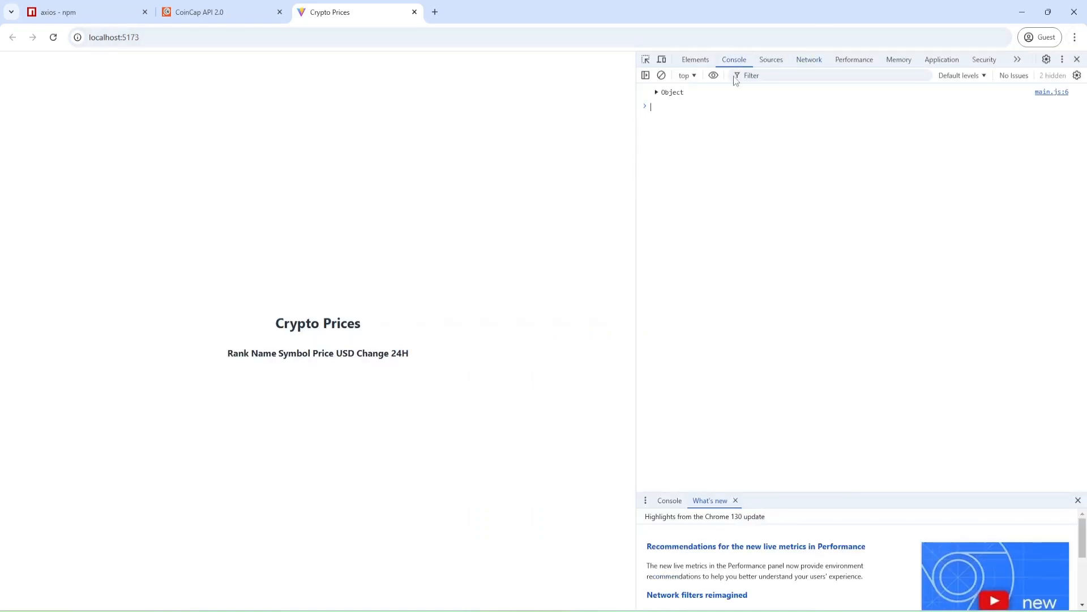
left_click(53, 36)
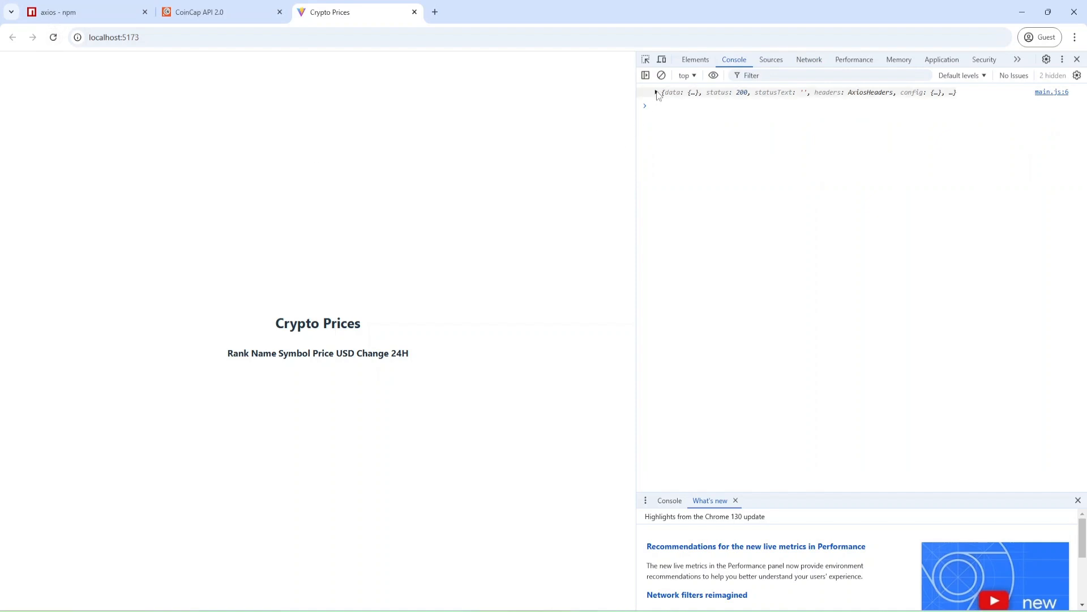
left_click(656, 92)
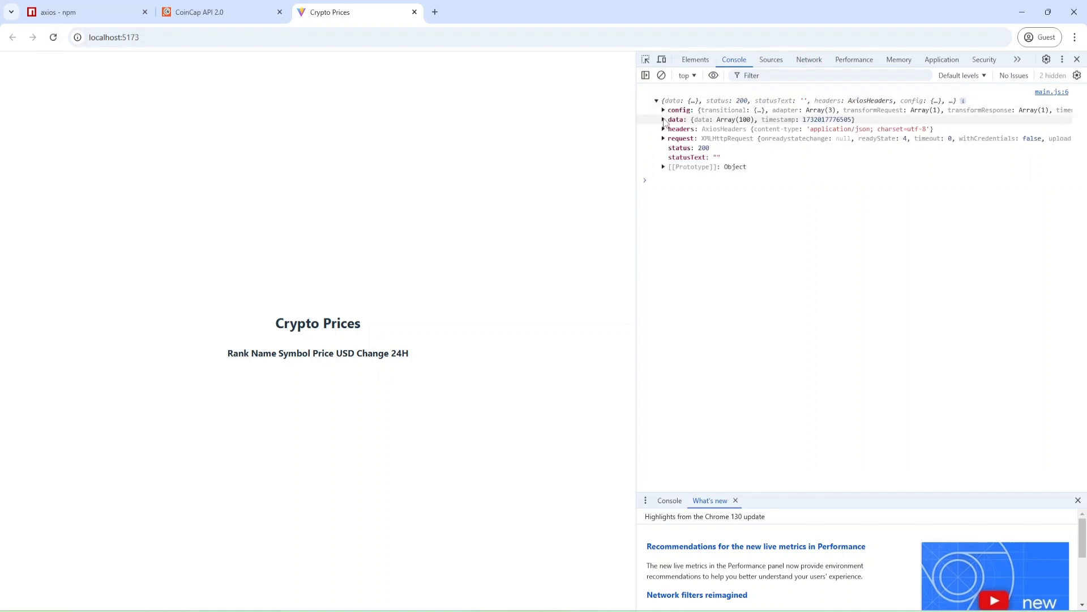
left_click(662, 119)
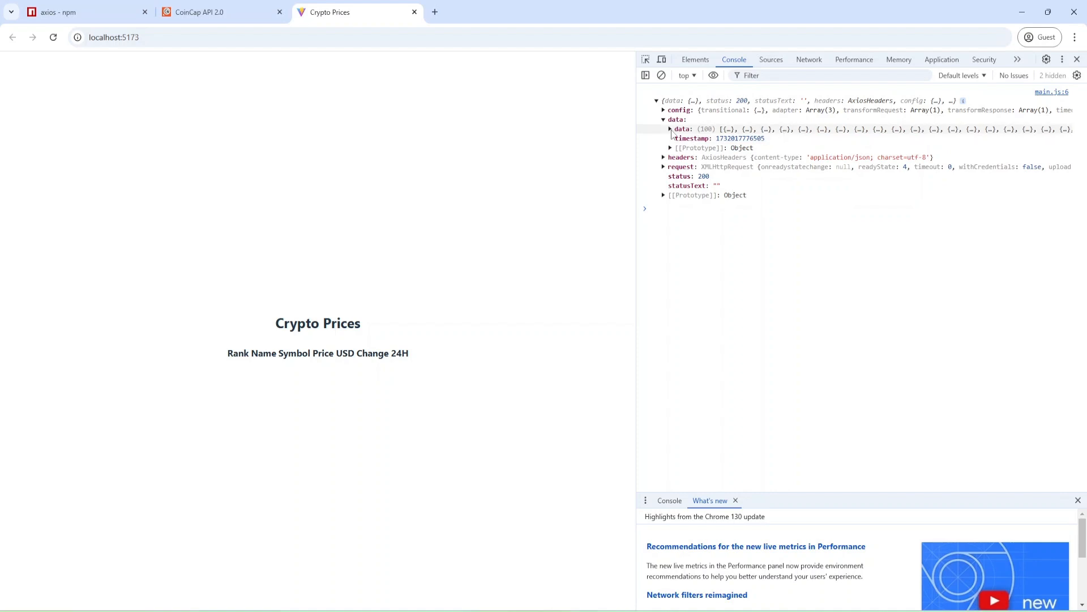
left_click(670, 129)
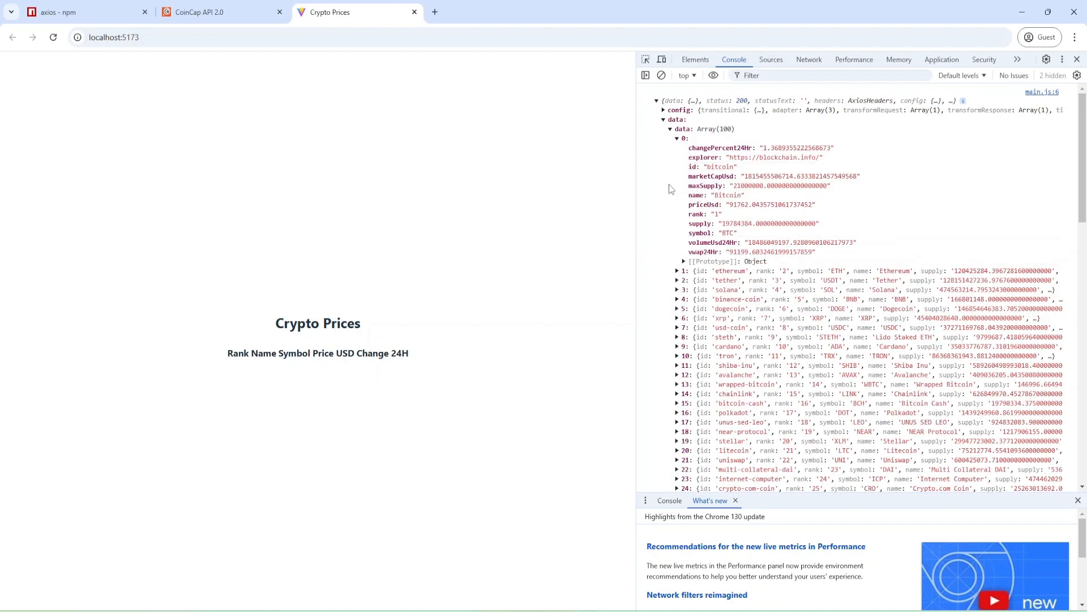
mouse_move(466, 170)
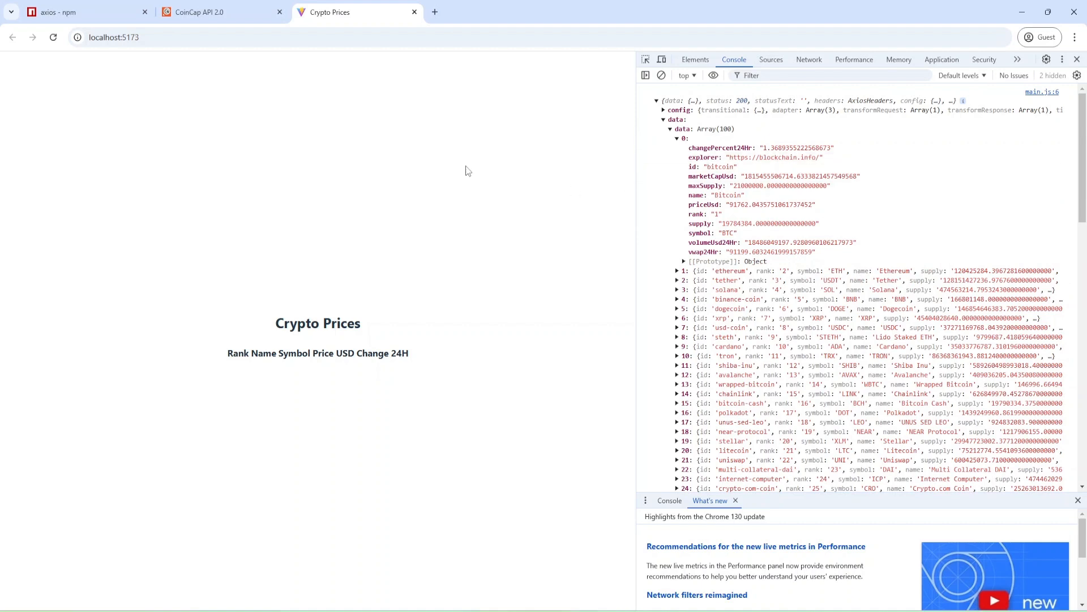
left_click_drag(228, 354, 360, 354)
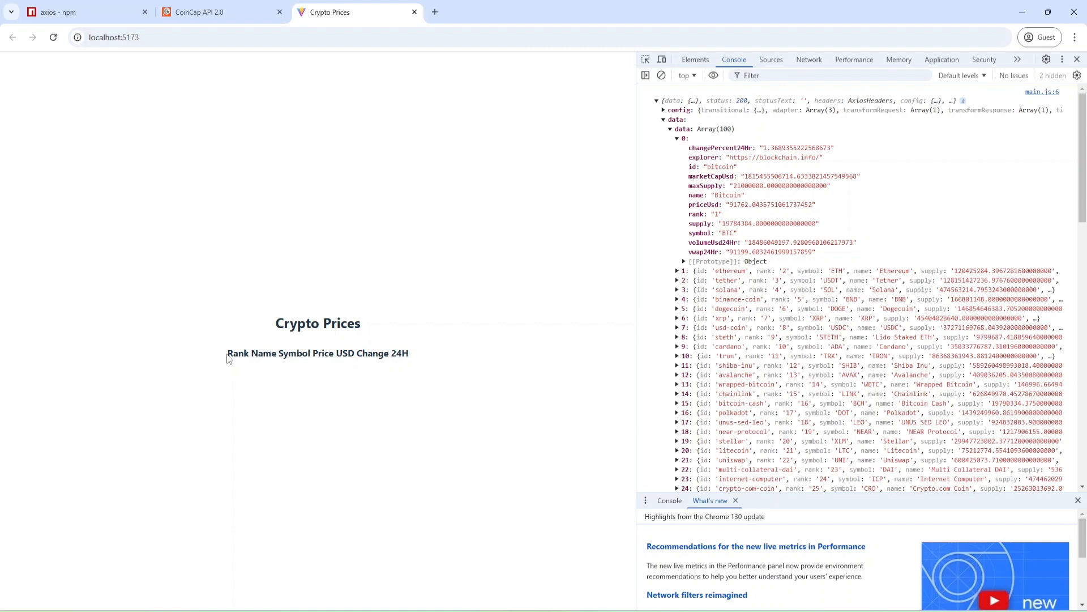
mouse_move(590, 596)
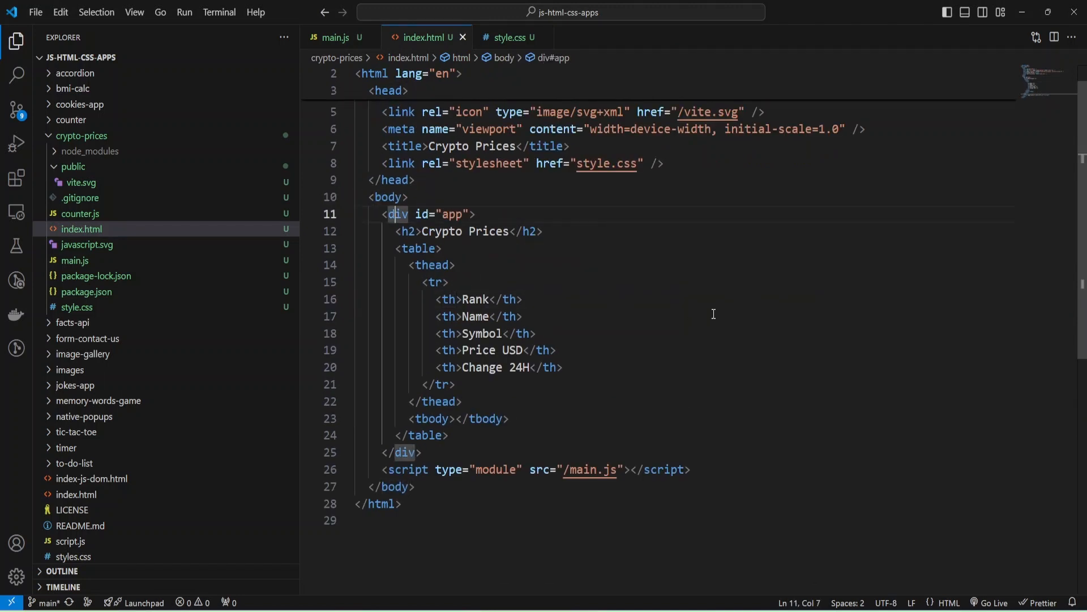
- Review the app container, table header rows and Rank cell in index.html, then switch to main.js
left_click(408, 248)
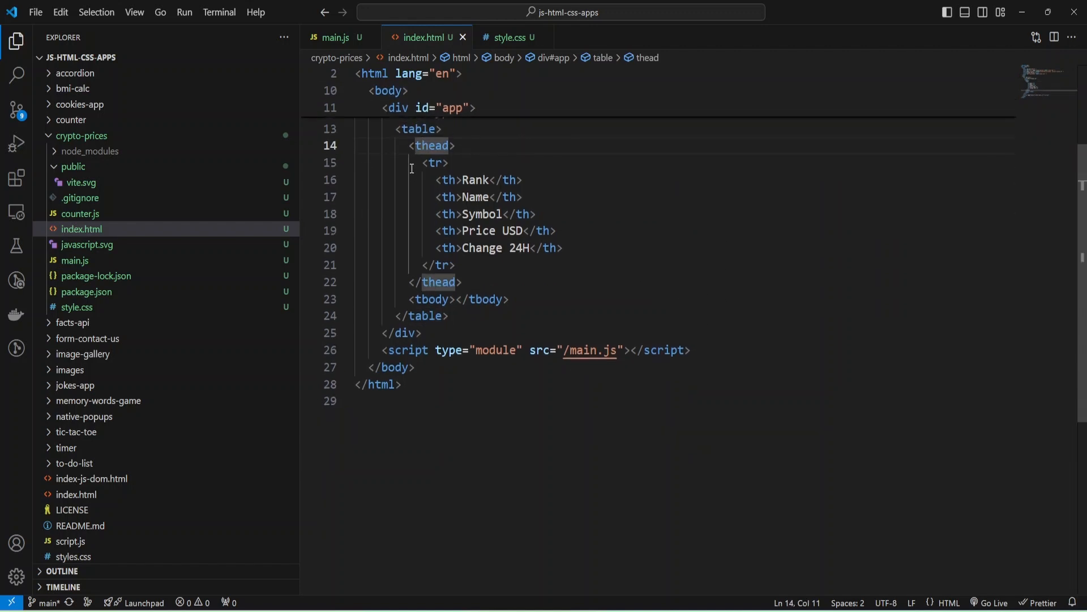
left_click_drag(416, 163, 456, 265)
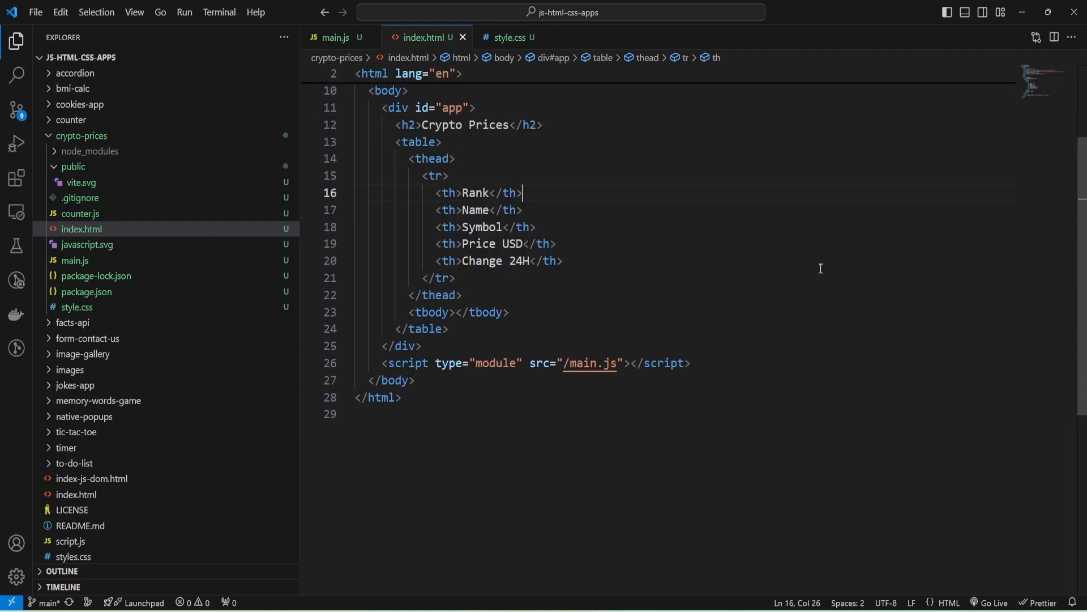
left_click(445, 210)
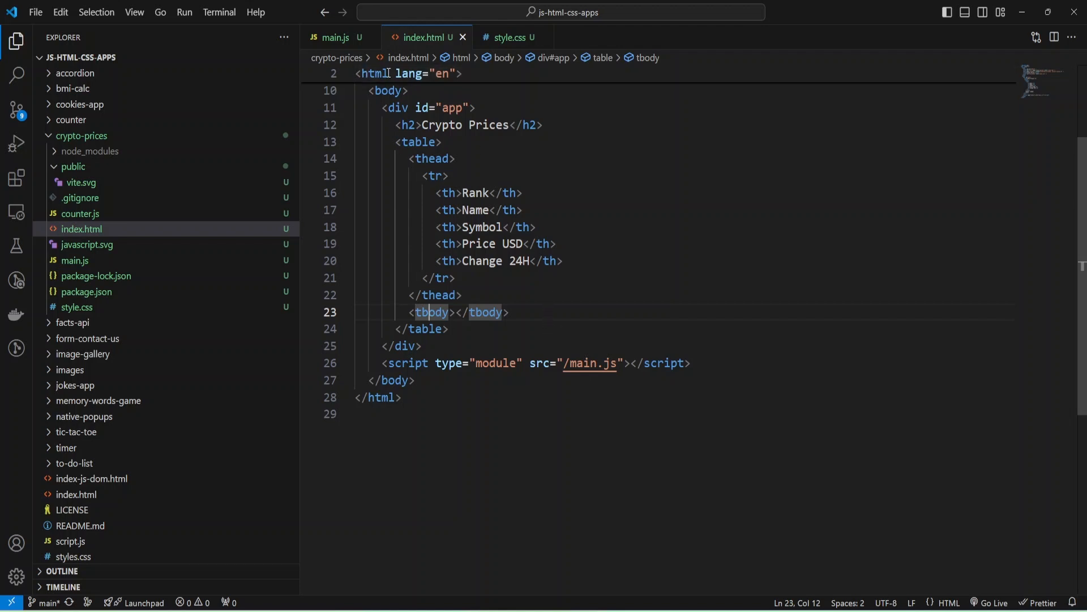
mouse_move(335, 37)
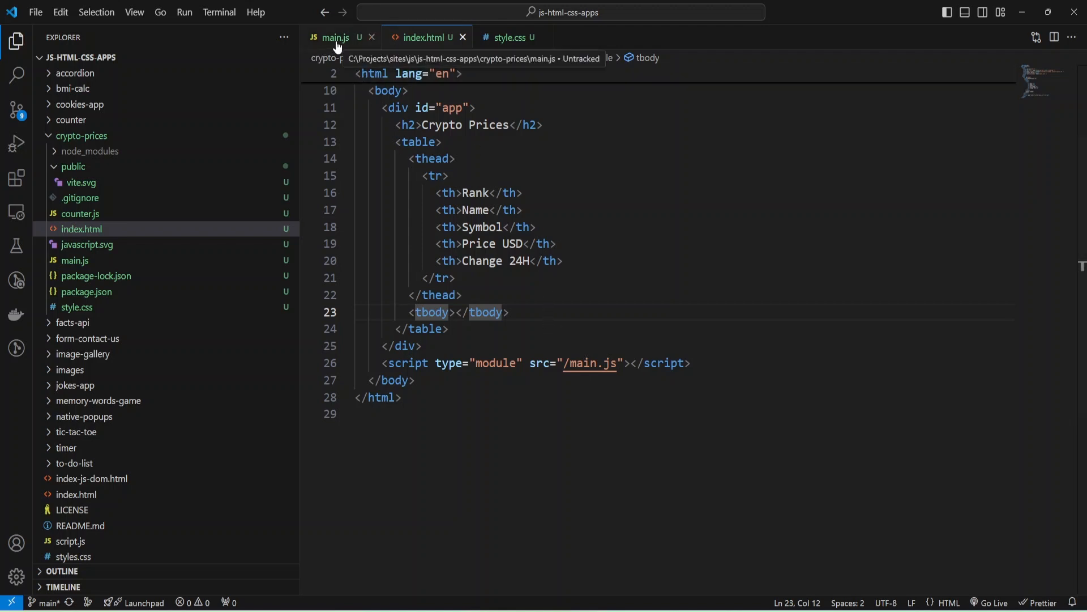
left_click(335, 37)
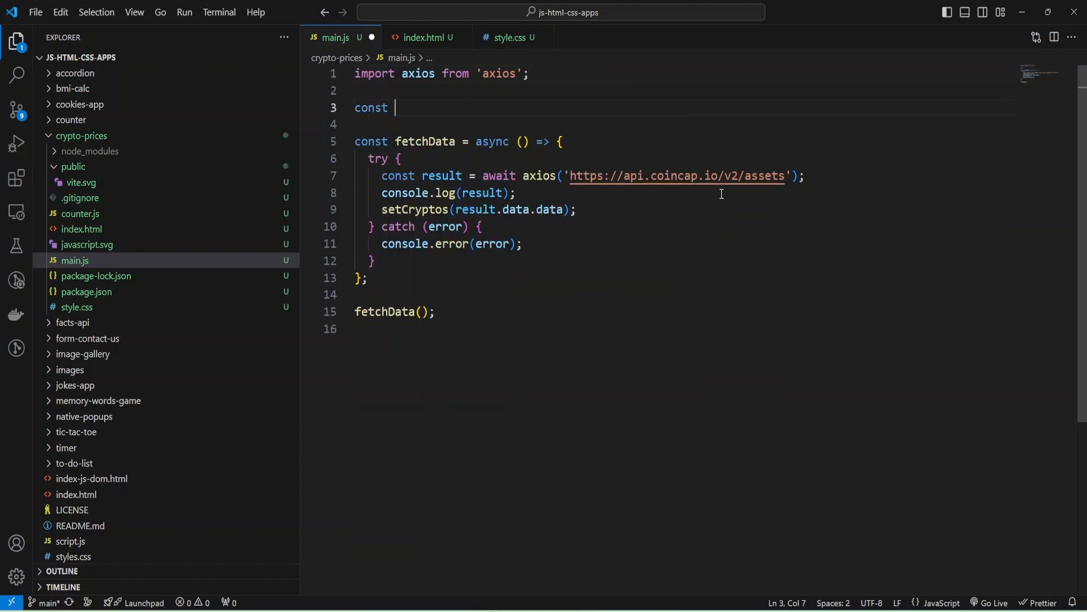
- Declare const setCryptos = (cryptos) => { } and start a cryptos.forEach loop inside it
double_click(415, 210)
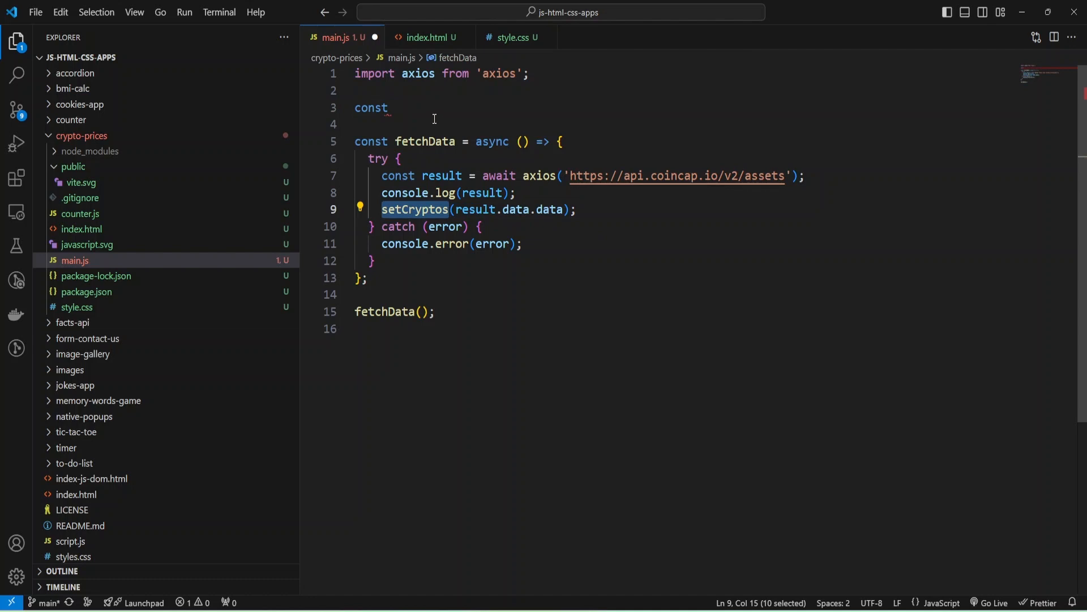
type("setCryptos")
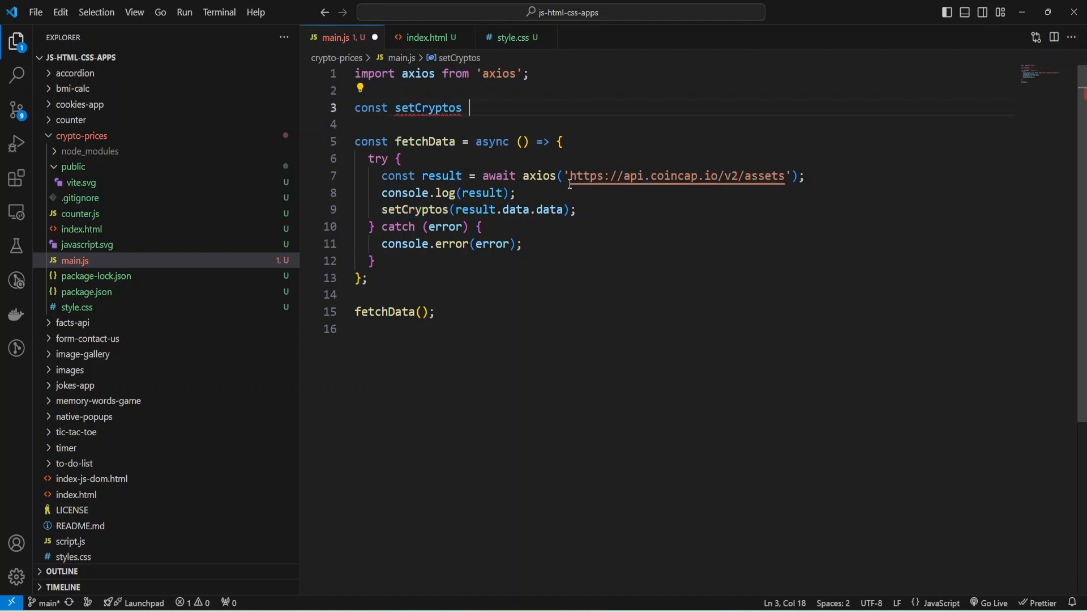
type("= ()")
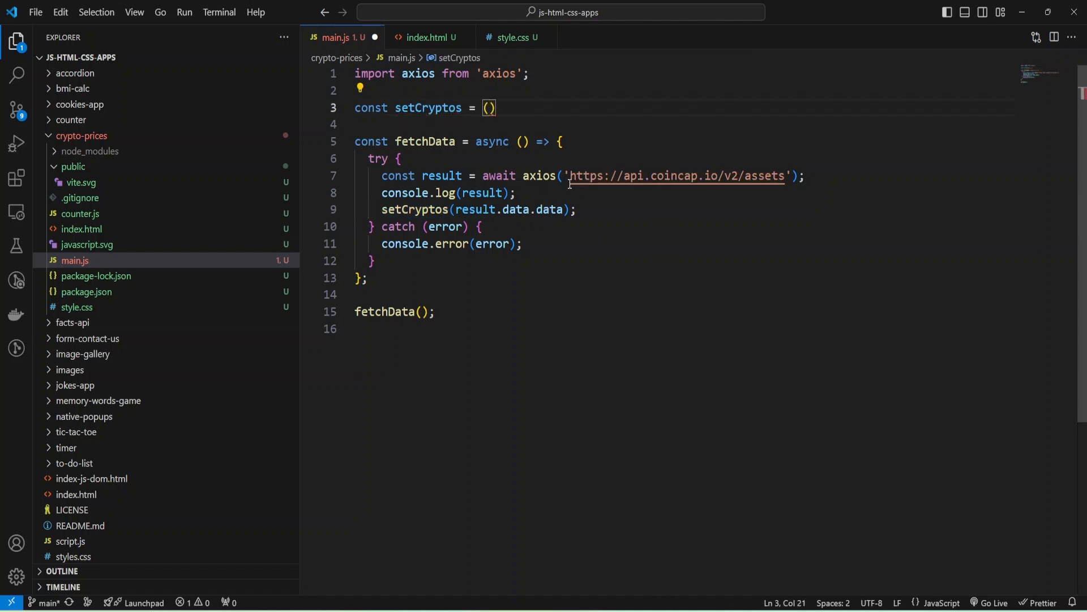
type("c")
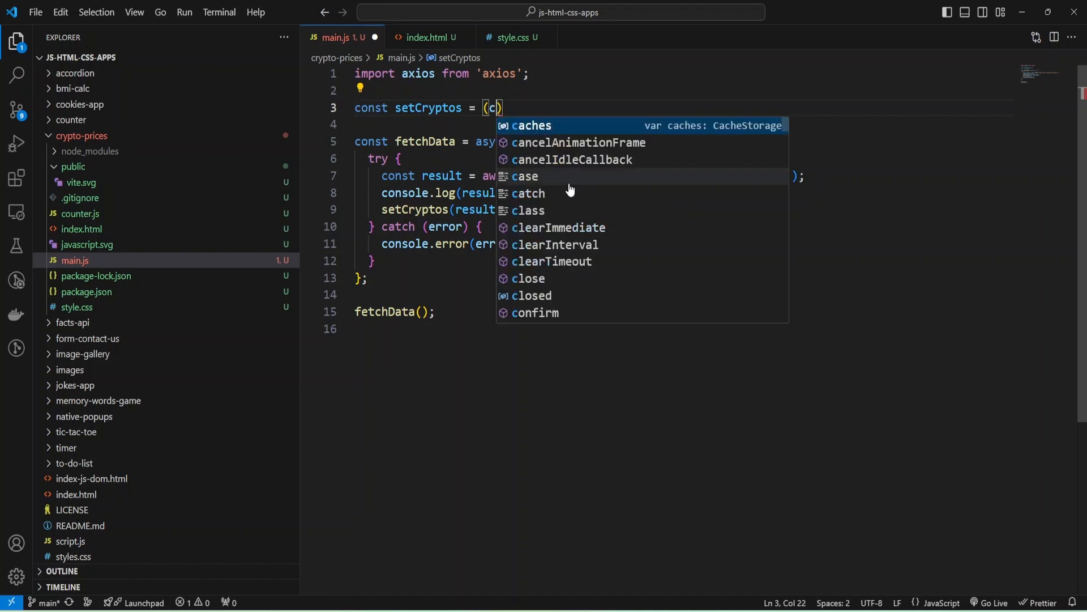
type("ryptos")
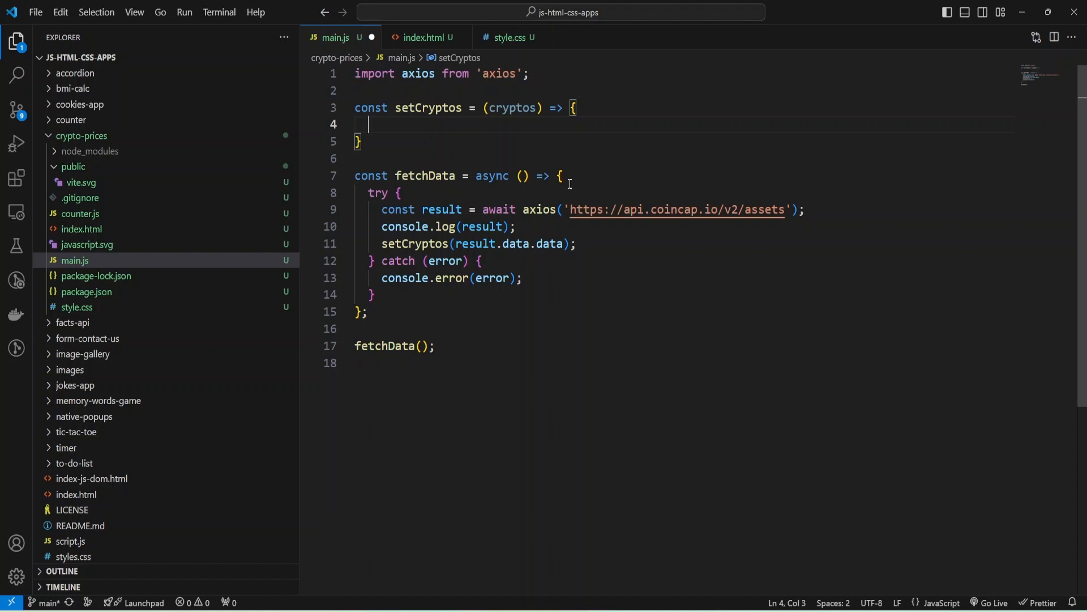
type("cryptos")
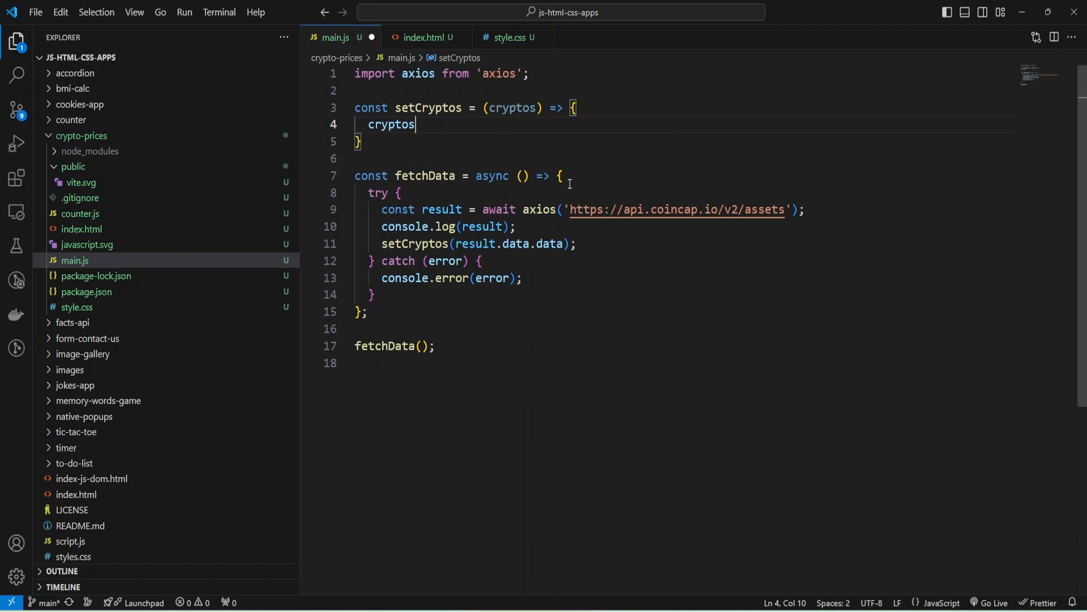
type(".")
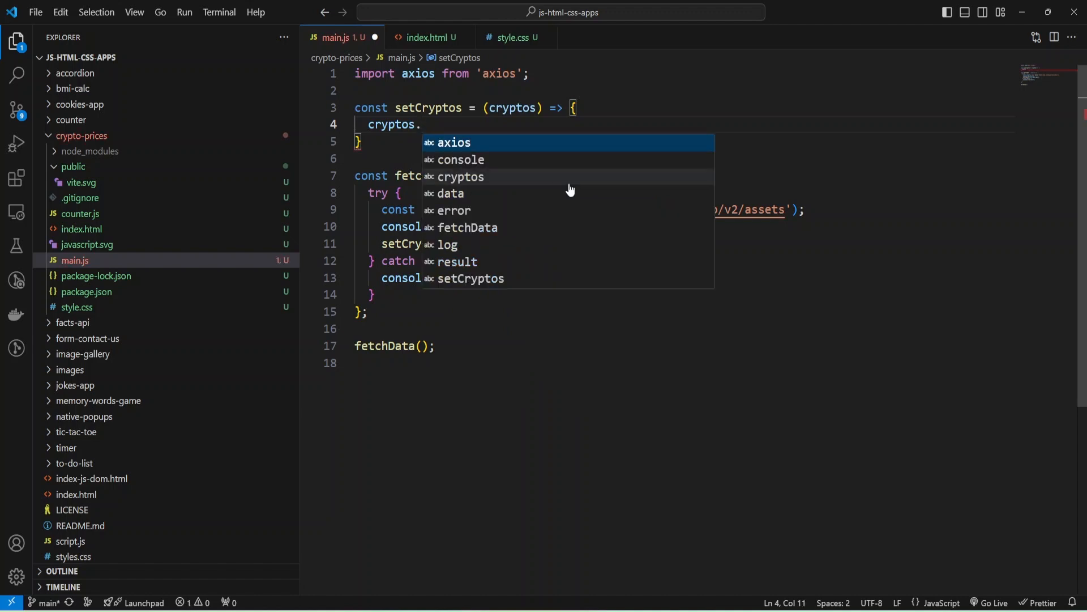
type("forEach((crypto) => (")
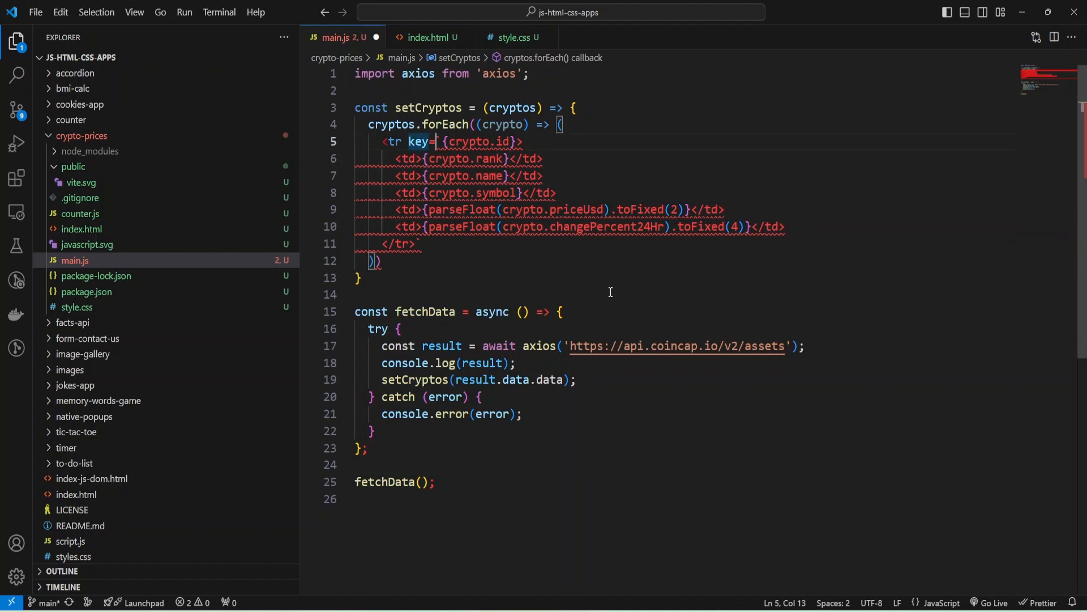
- Write the template-literal <tr> row and declare let innerHTML = ''; at the top of setCryptos
type("`")
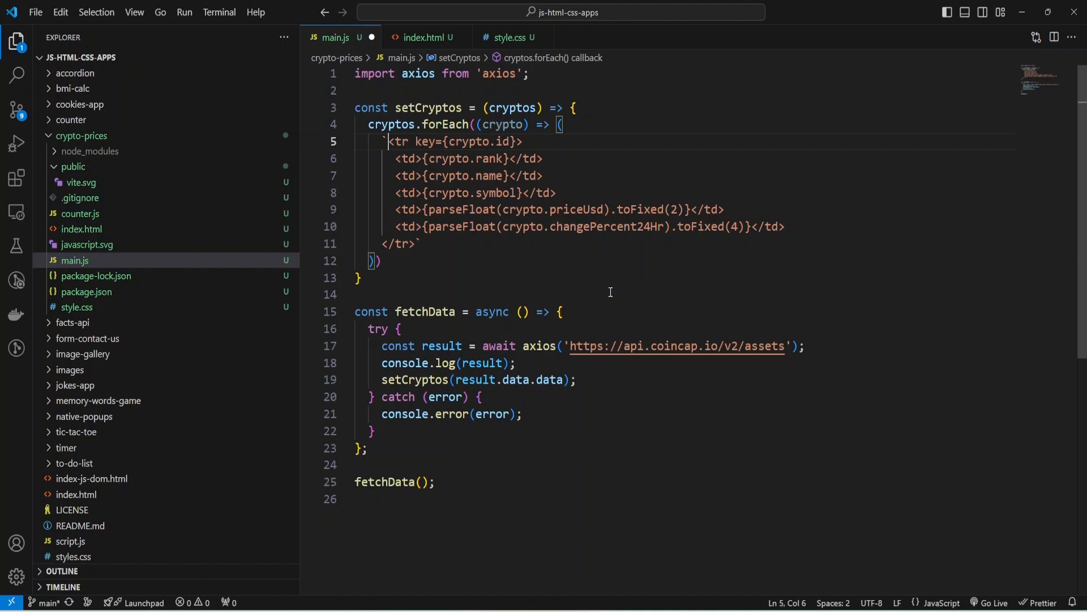
left_click(454, 142)
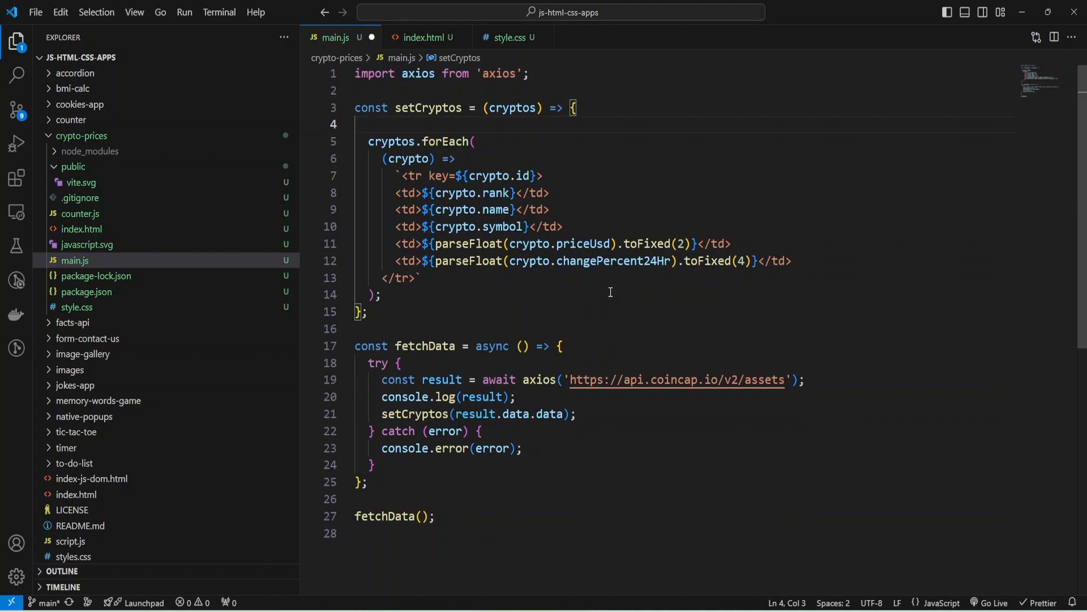
type("let")
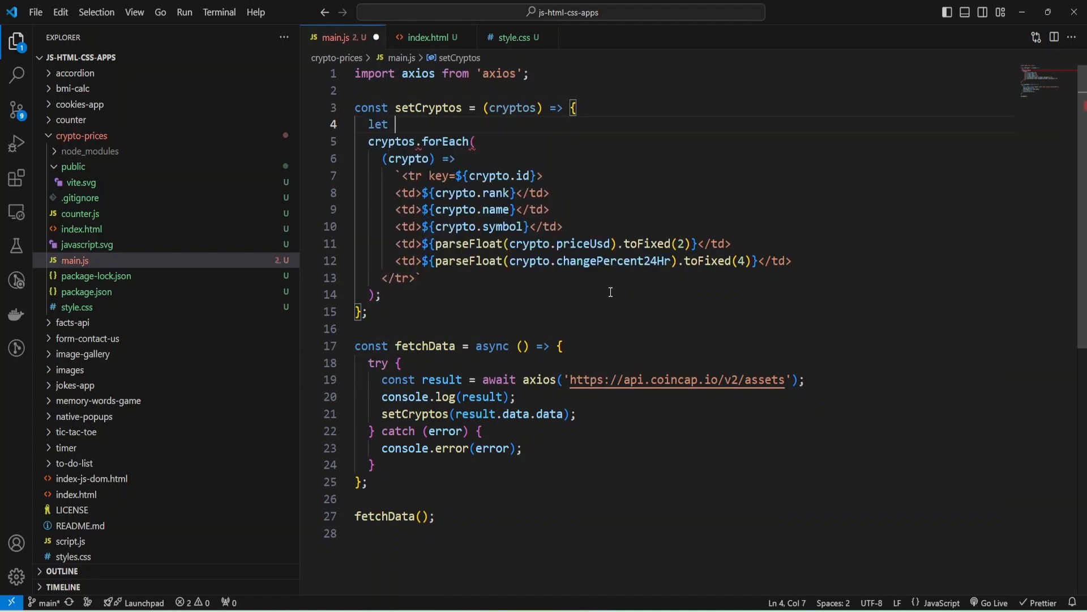
type("inner")
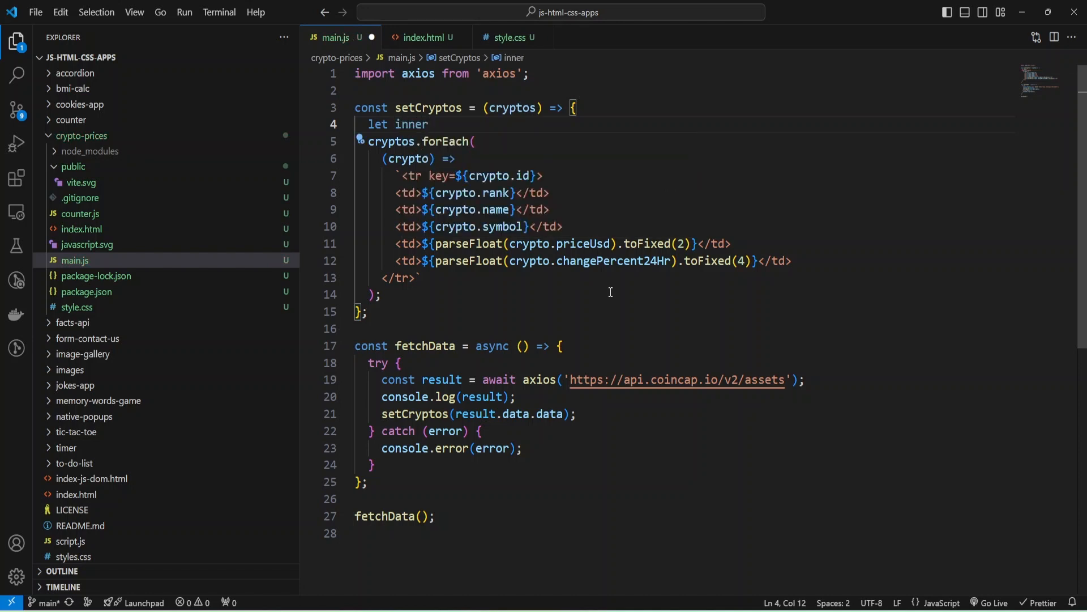
type("HTML")
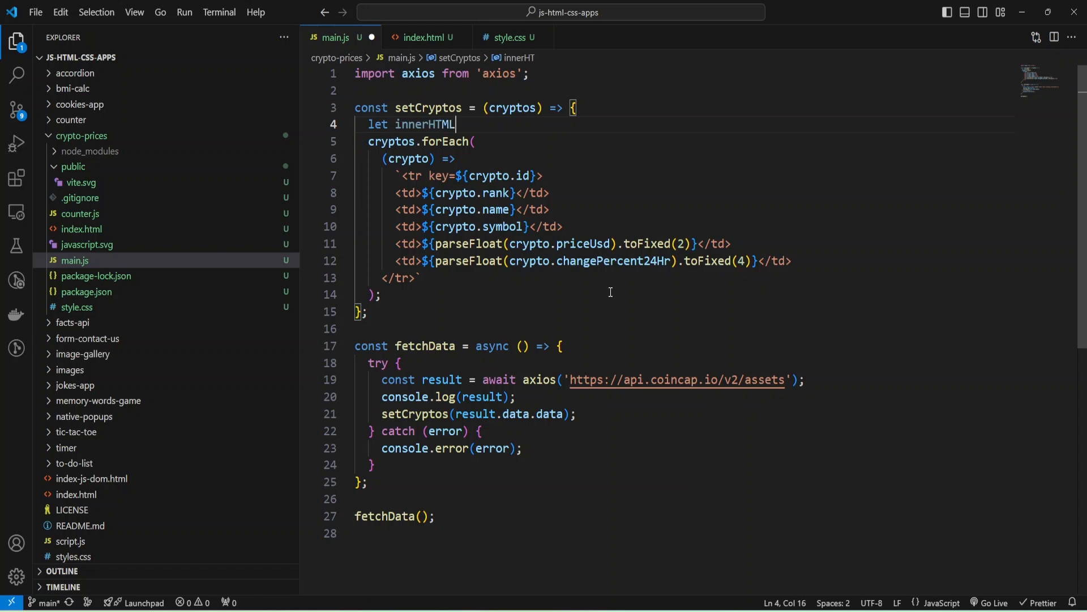
type("= '';")
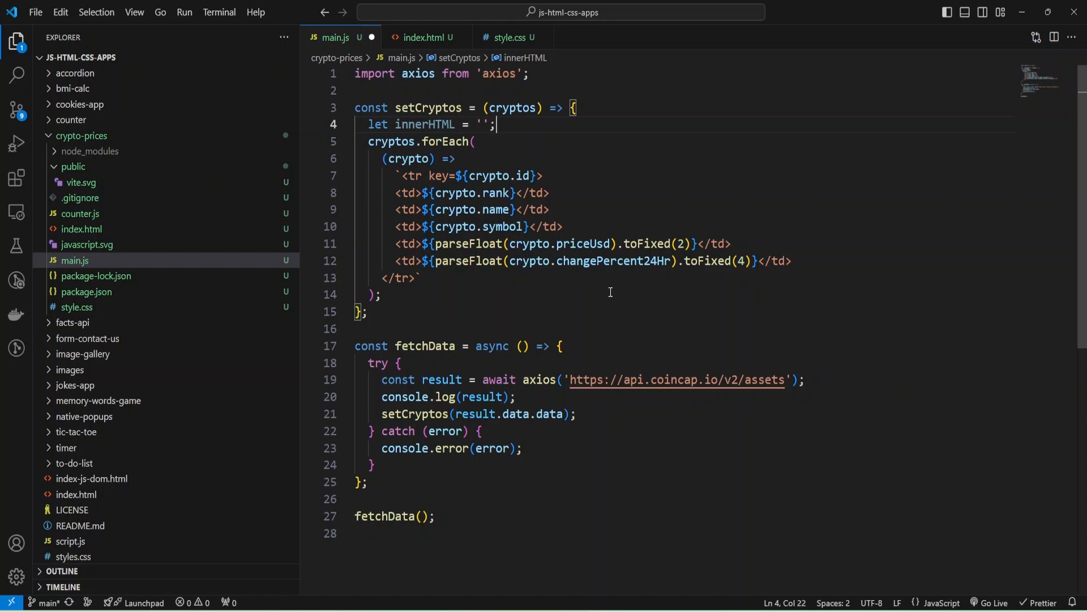
- Make the forEach callback append each row to innerHTML with +=
left_click(462, 158)
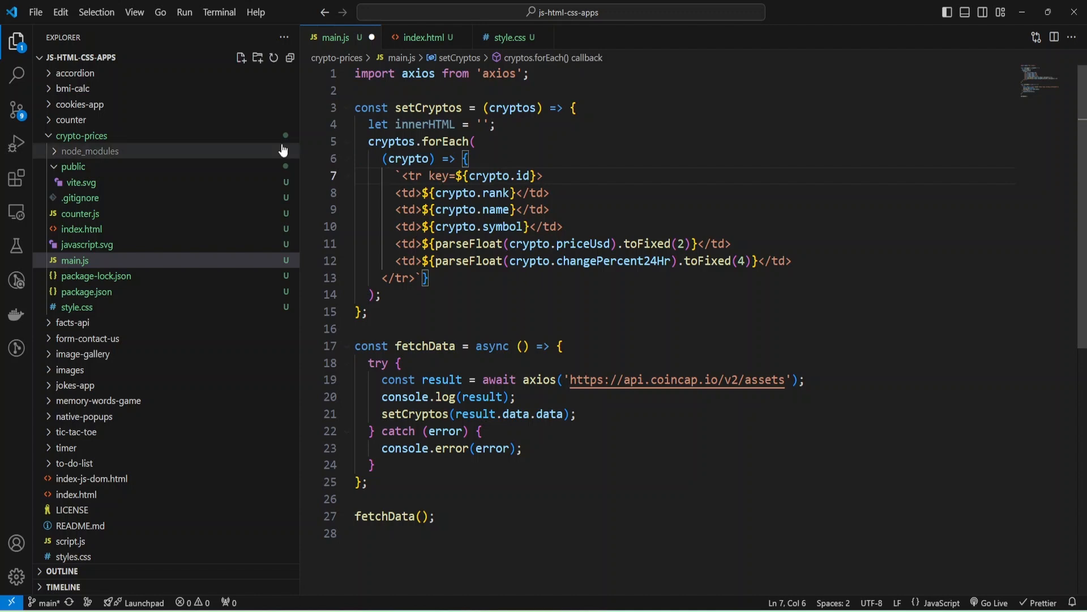
double_click(425, 125)
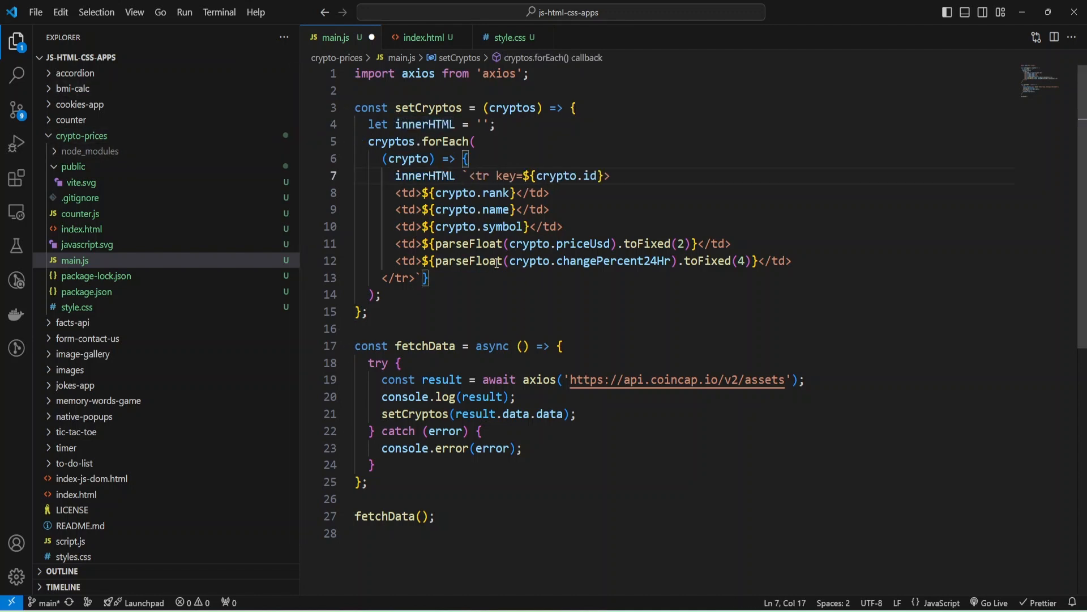
type("+=")
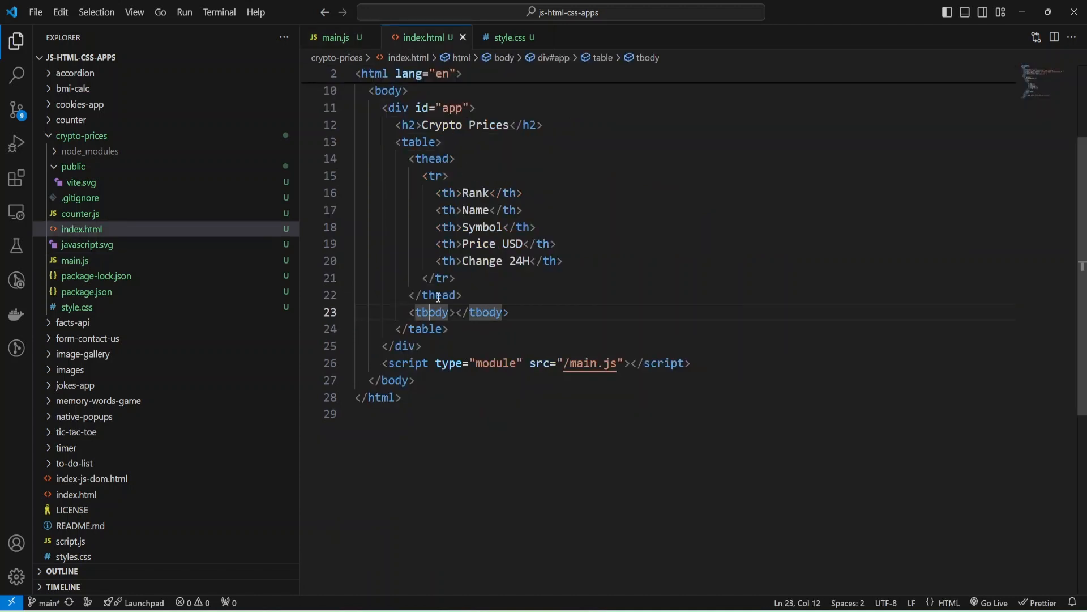
- Start a document.getElementById line after the forEach loop in main.js
left_click(333, 36)
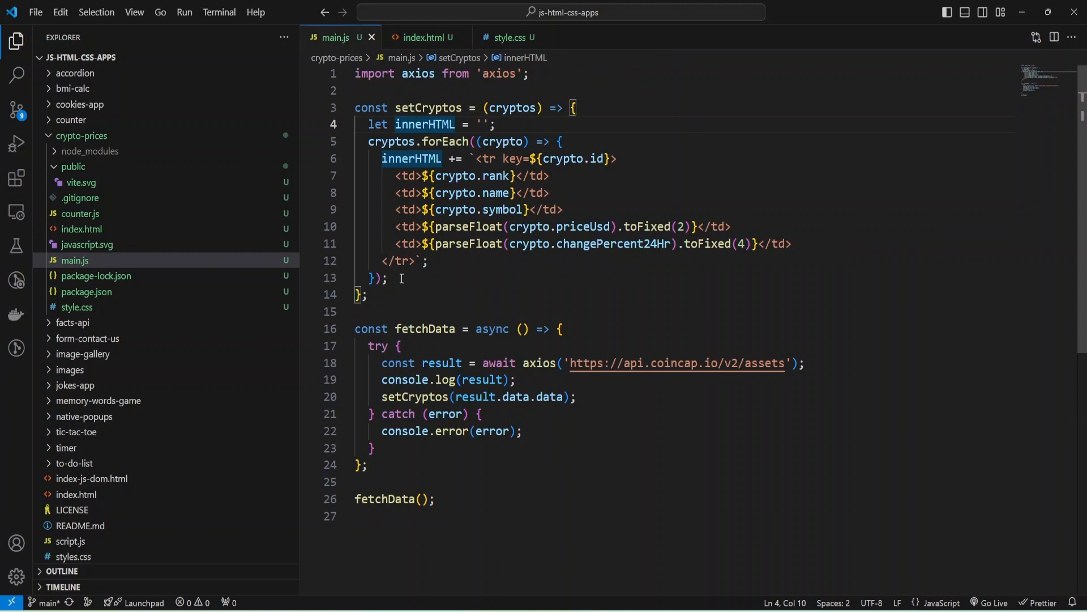
key("Enter")
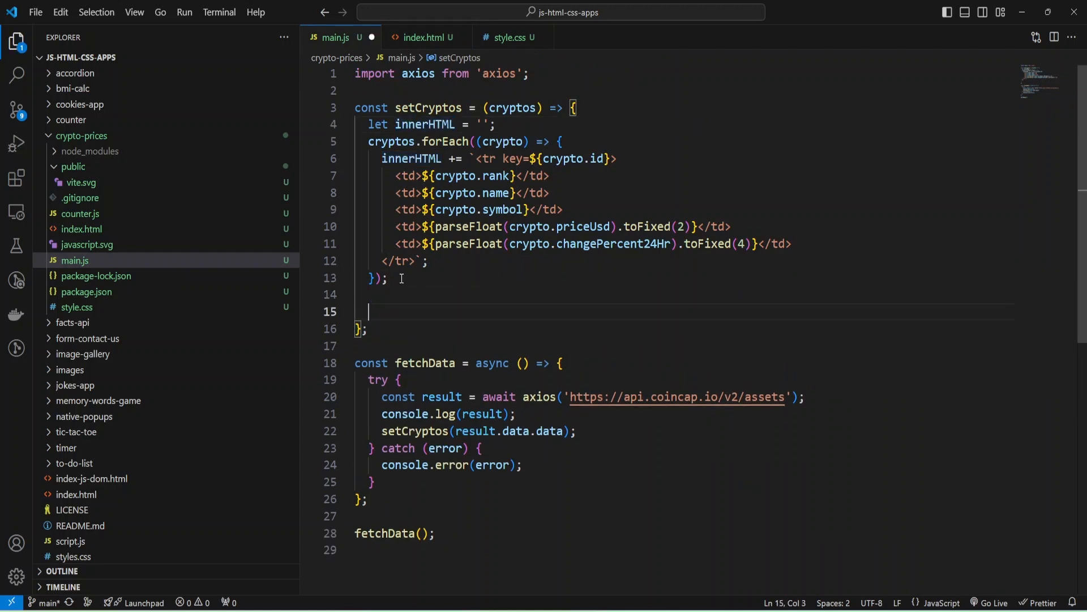
type("document")
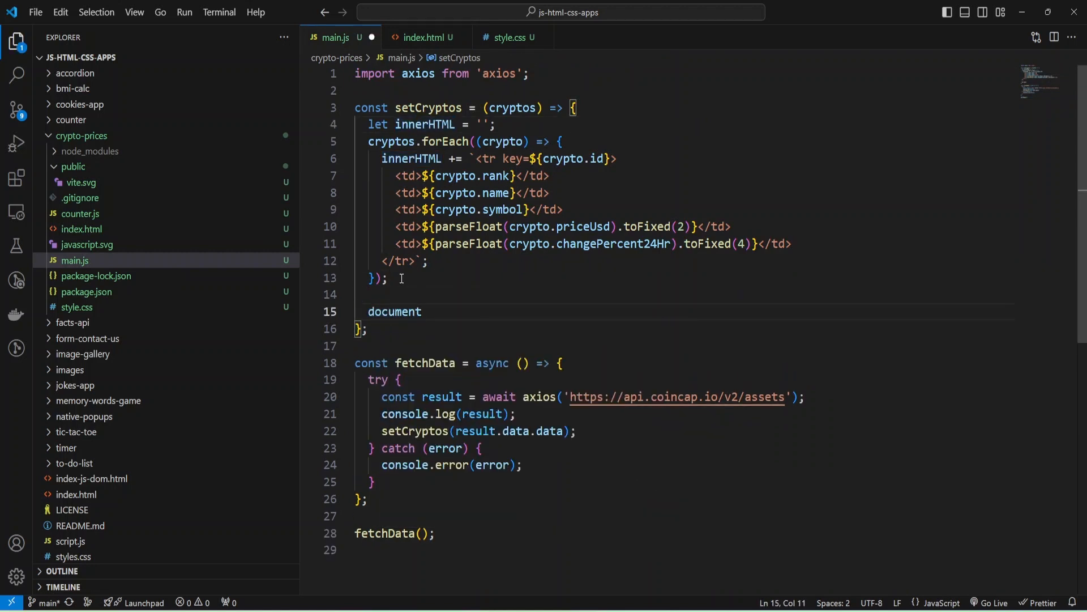
type(".g")
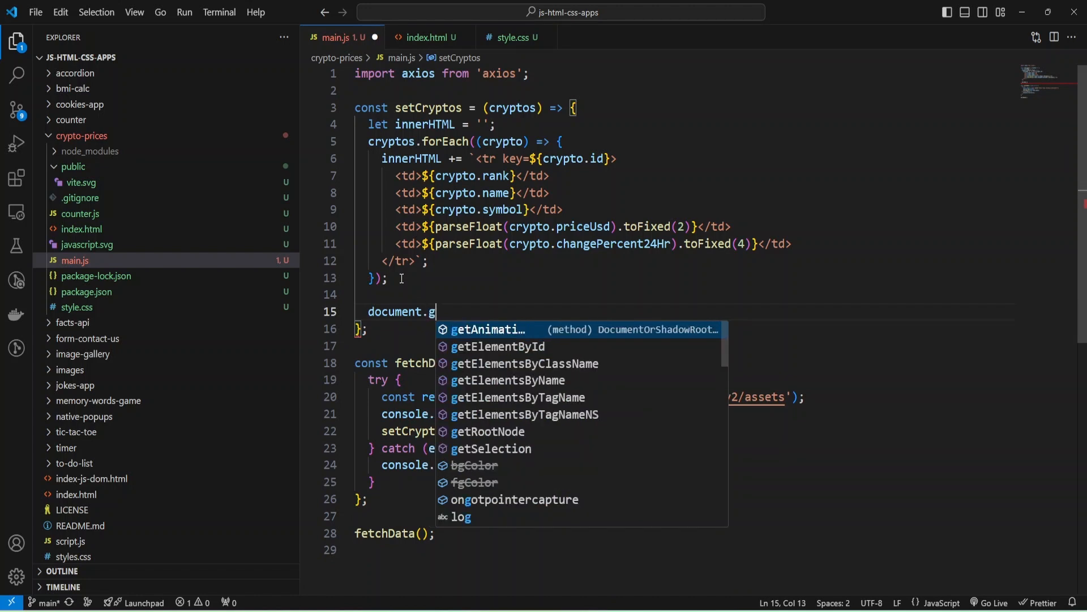
type("etElementById('")
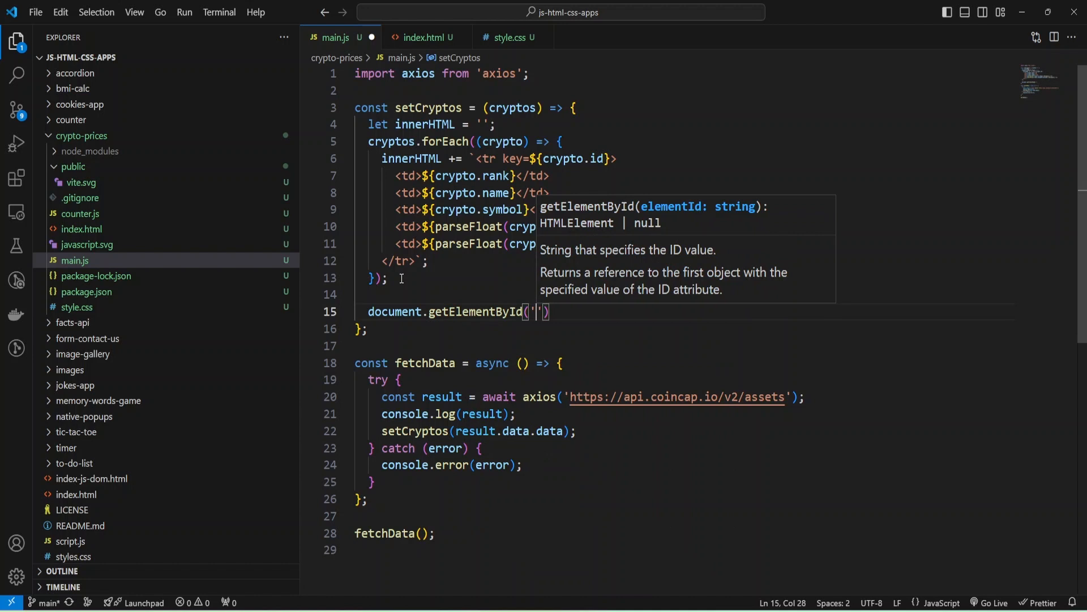
- Add id="tbody" to the <tbody> element in index.html
left_click(423, 37)
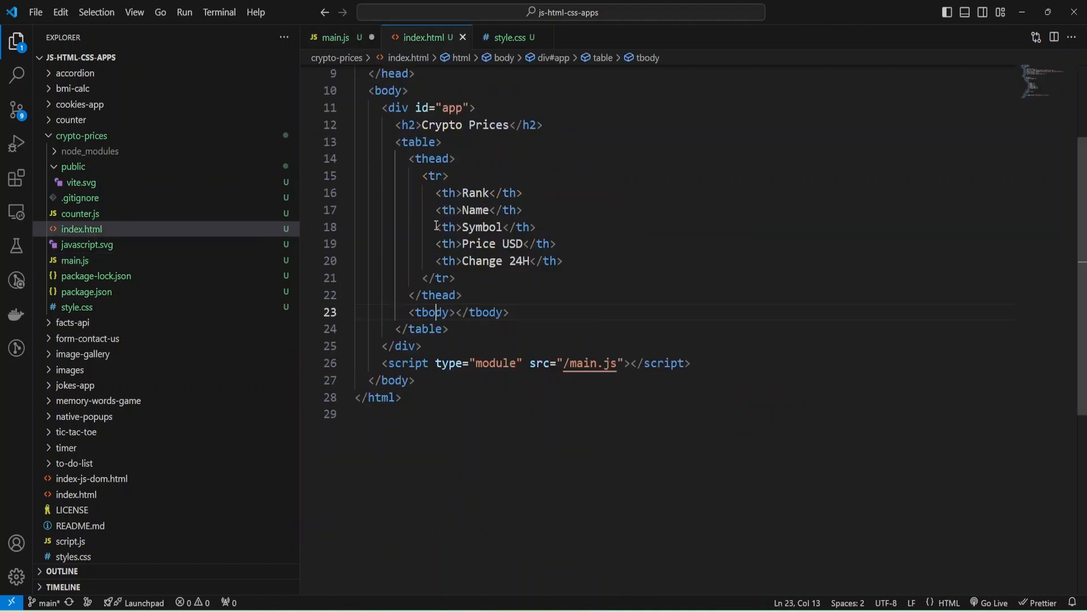
type("id")
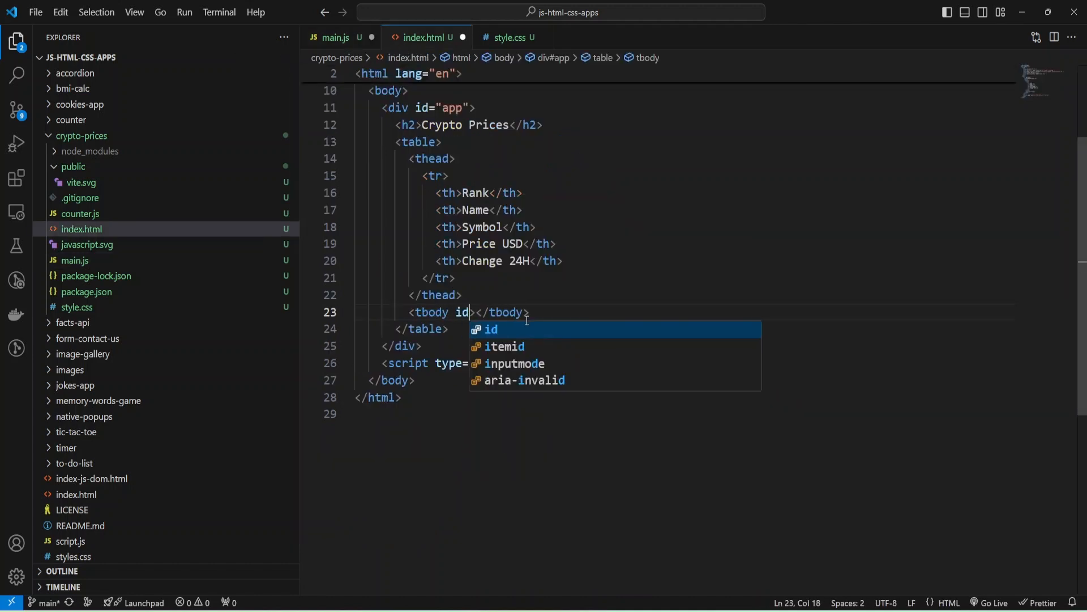
key("Enter")
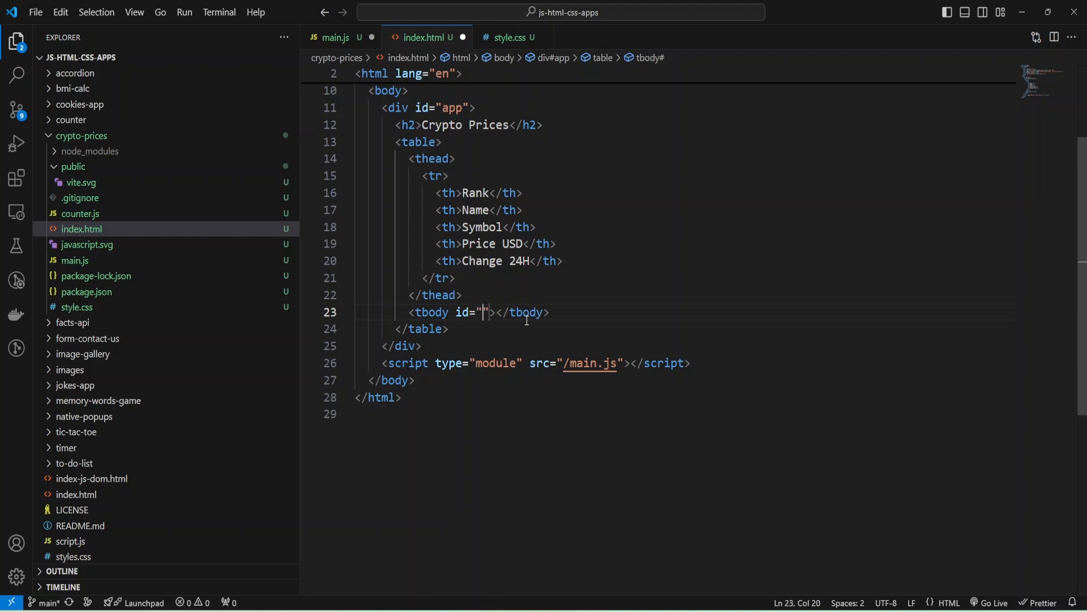
type("tbody")
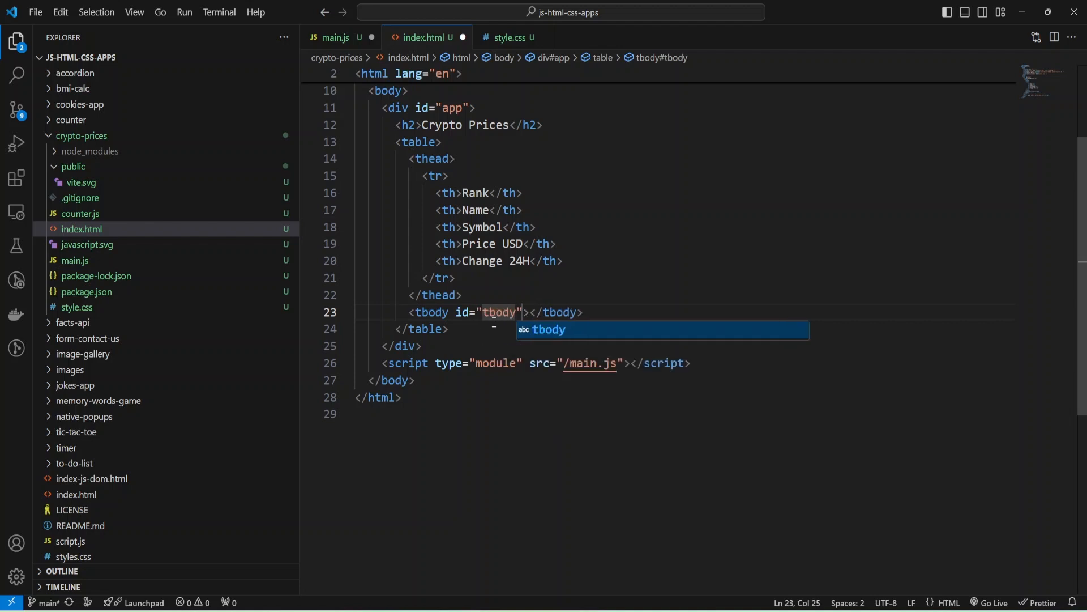
- Complete document.getElementById('tbody').innerHTML = innerHTML; in main.js
left_click(333, 36)
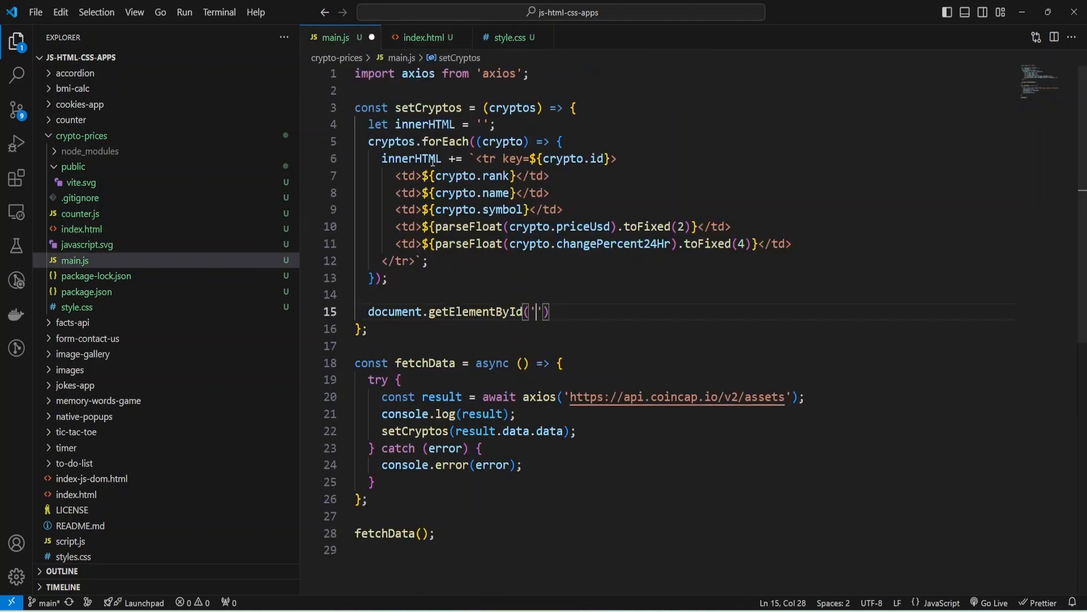
type("tbody")
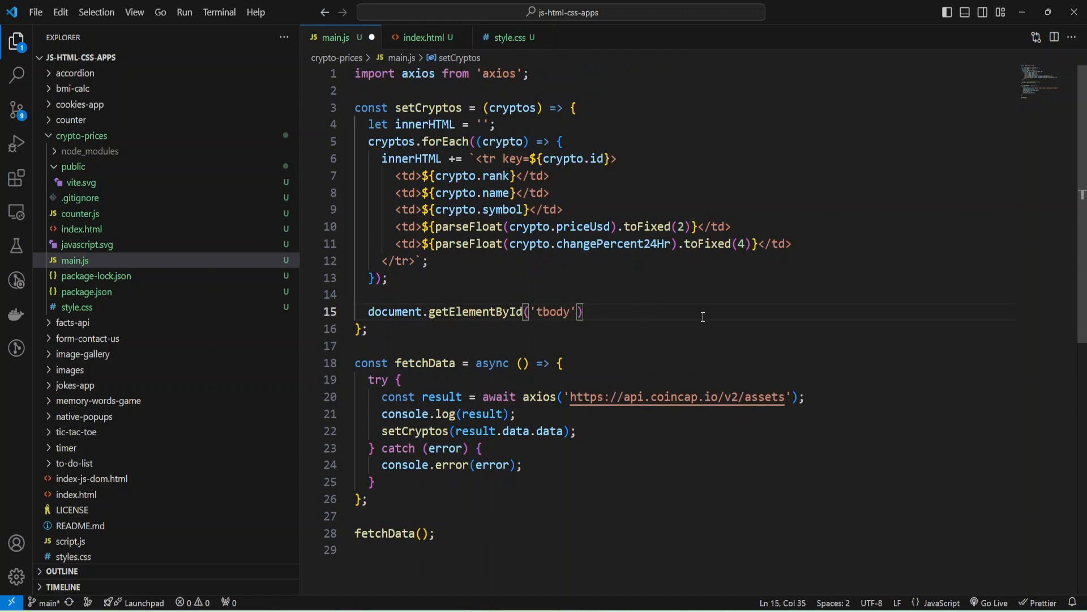
type(".innerHTML =")
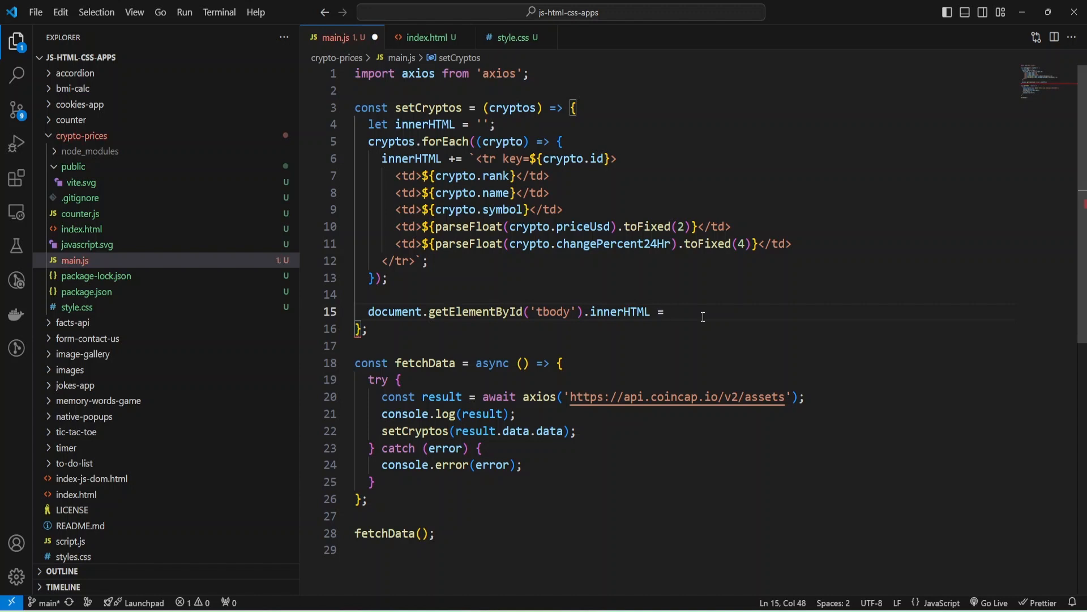
type("innerHTML;")
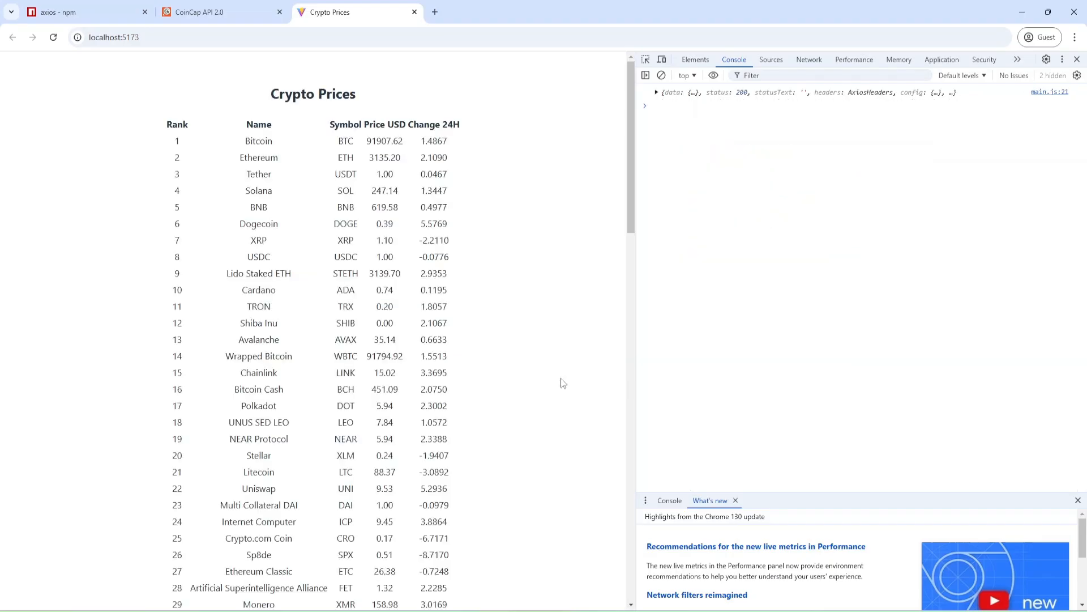
mouse_move(82, 322)
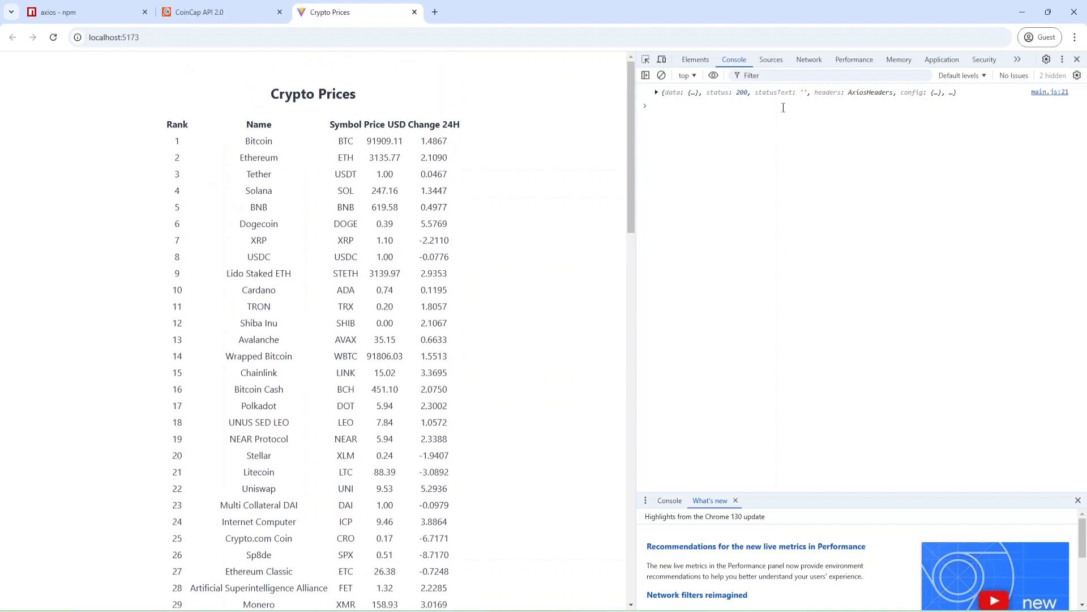
- Expand the logged axios response, view the assets request in Network, then close DevTools
left_click(656, 91)
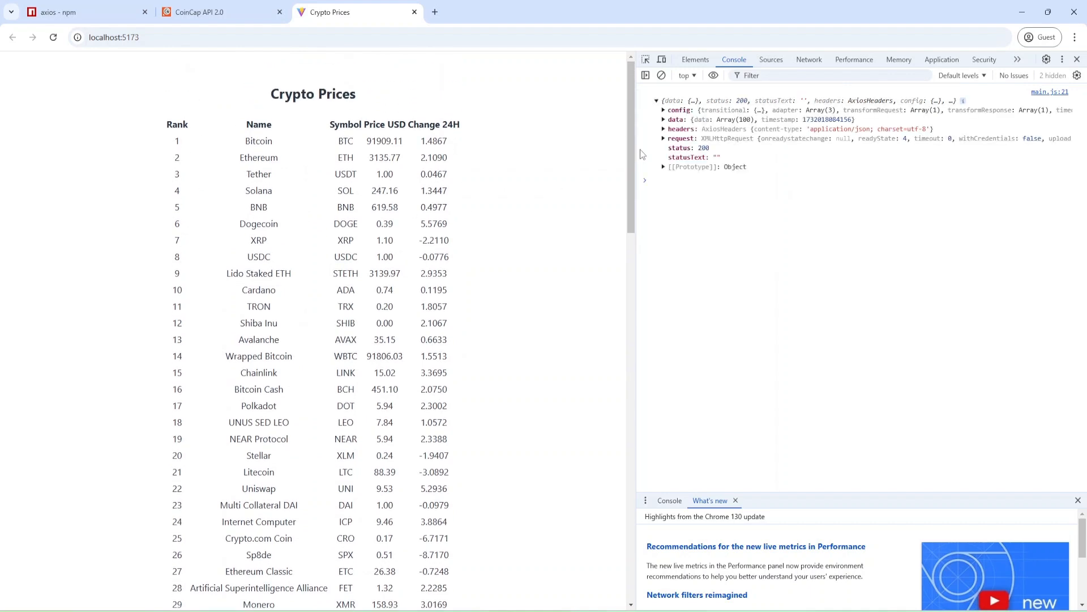
left_click(809, 58)
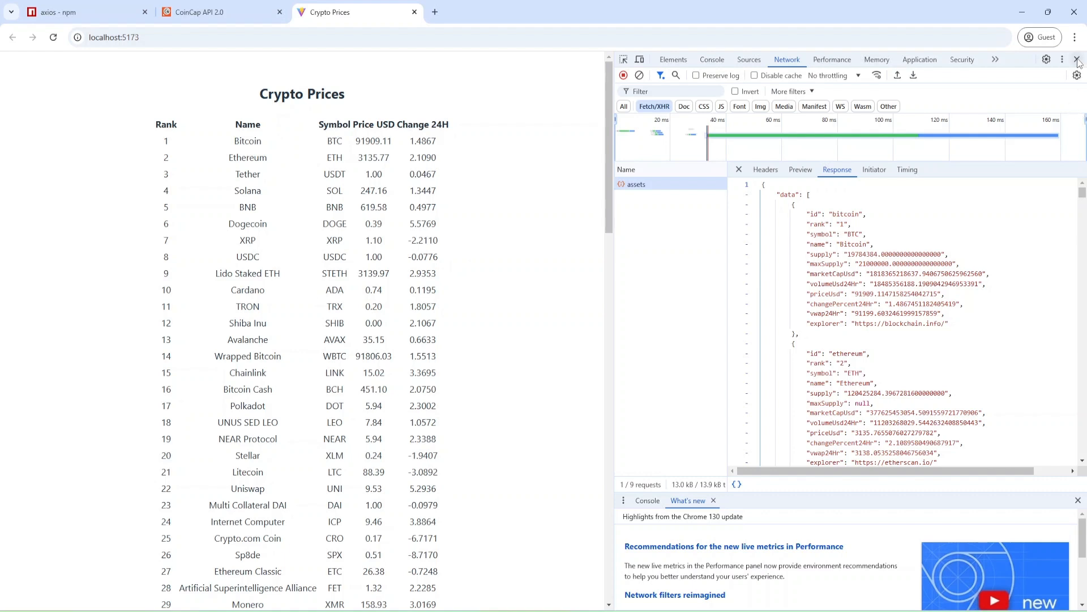
left_click(1077, 59)
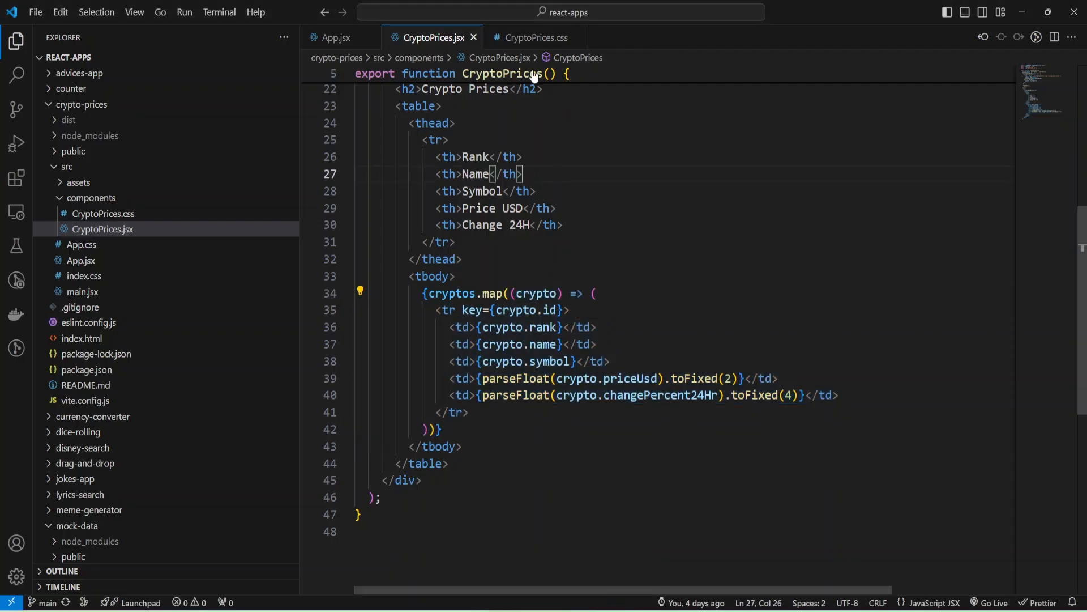
- Open CryptoPrices.css and select all its td and table style rules
left_click(533, 36)
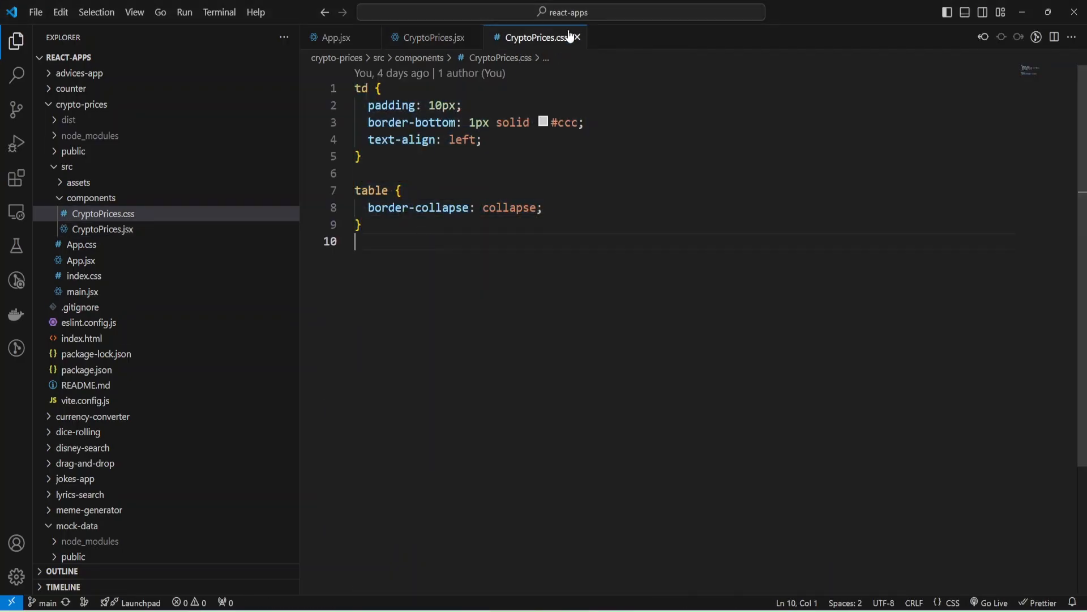
key("ctrl+a")
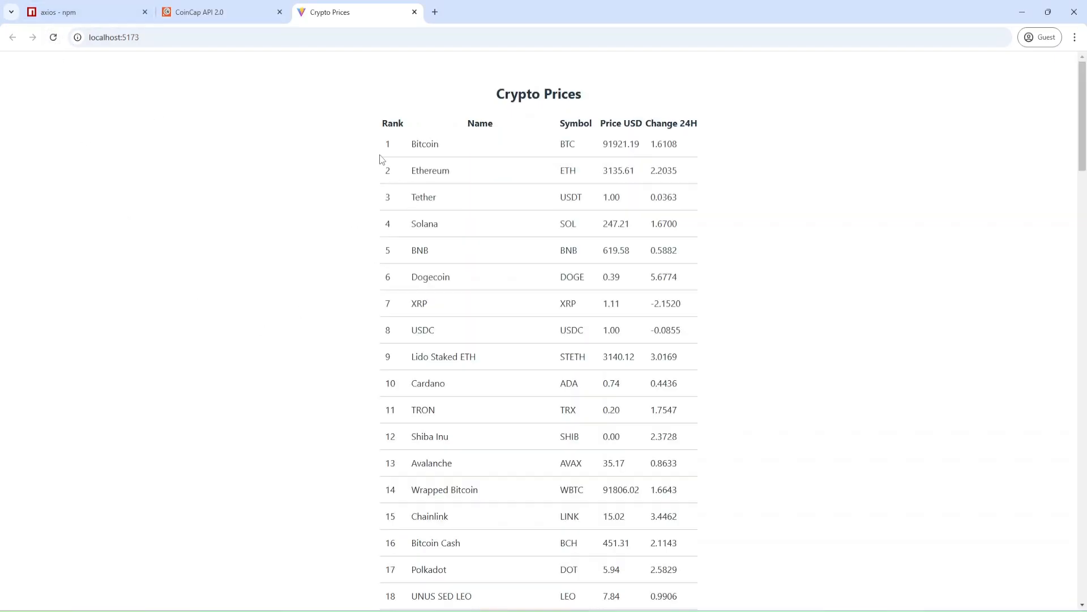
- Reload localhost:5173 and scroll through all 100 coin rows down to 0x Protocol and back up
scroll("down", 3)
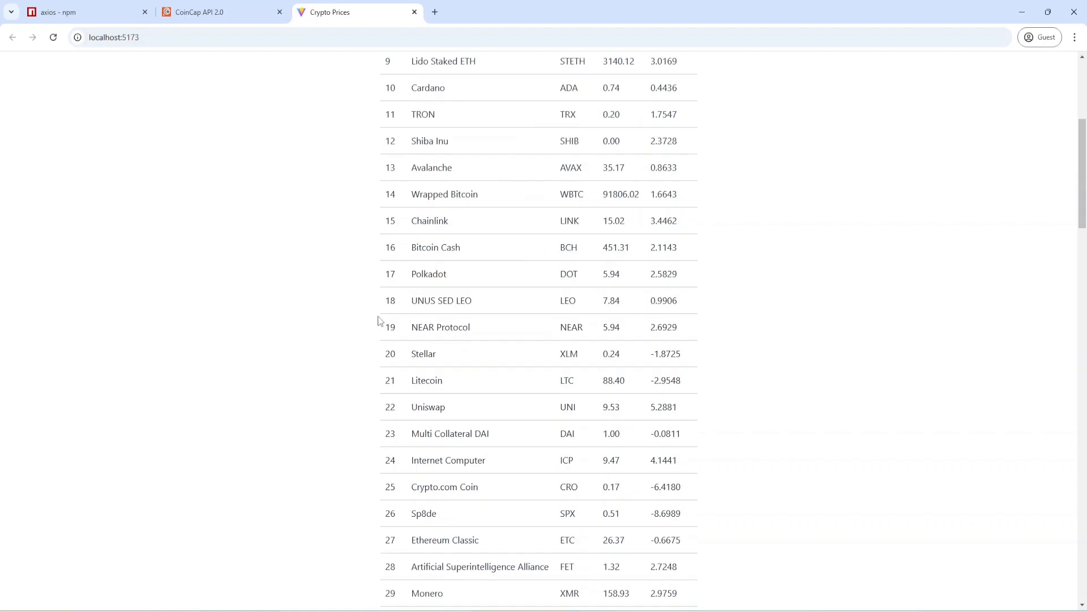
scroll("up", 3)
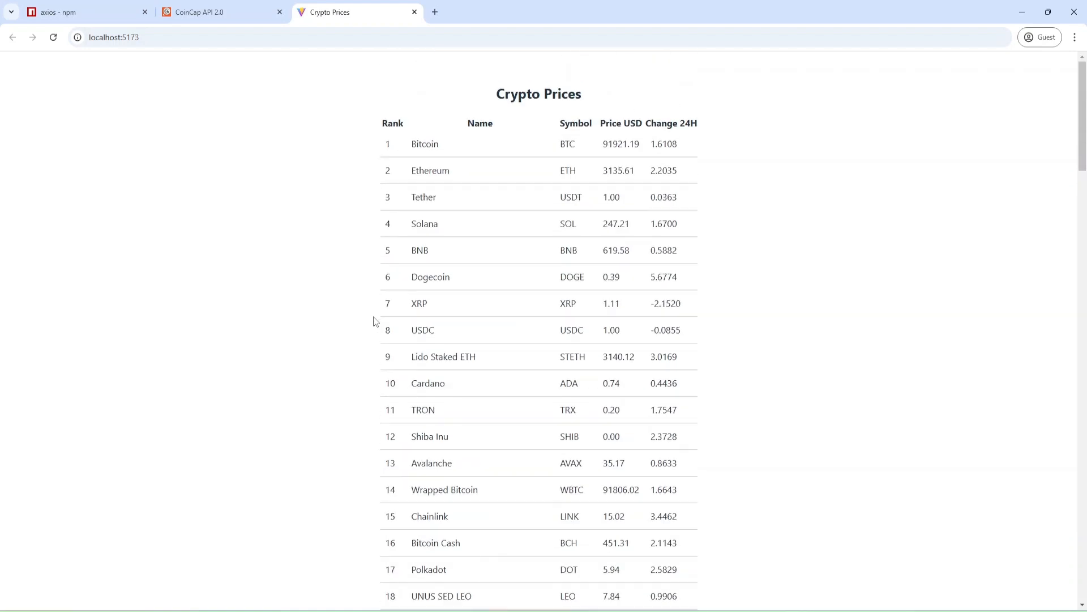
left_click(54, 38)
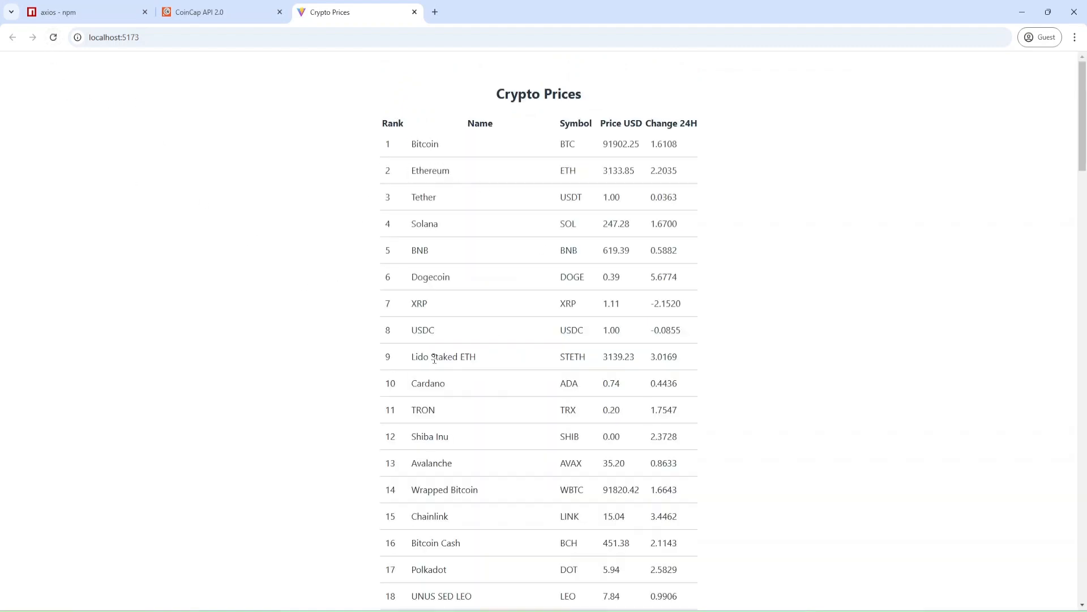
scroll("down", 3)
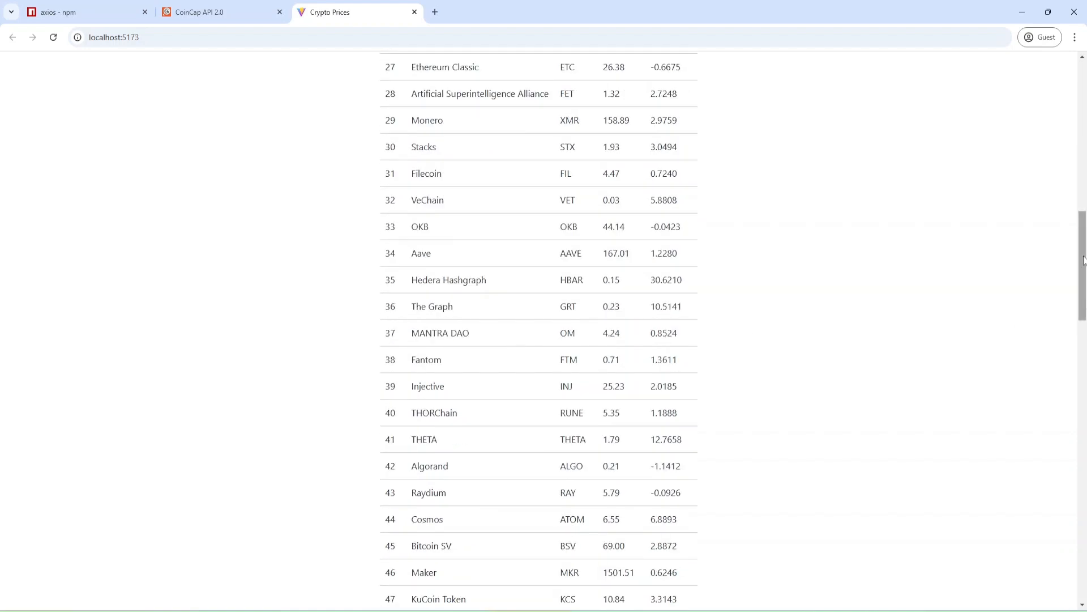
scroll("down", 3)
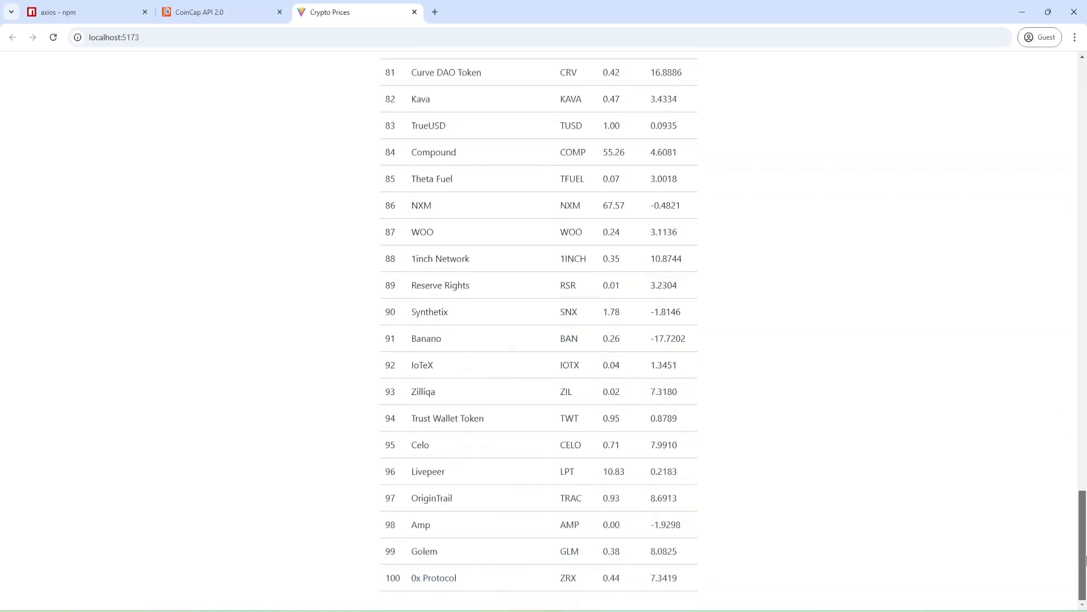
scroll("up", 3)
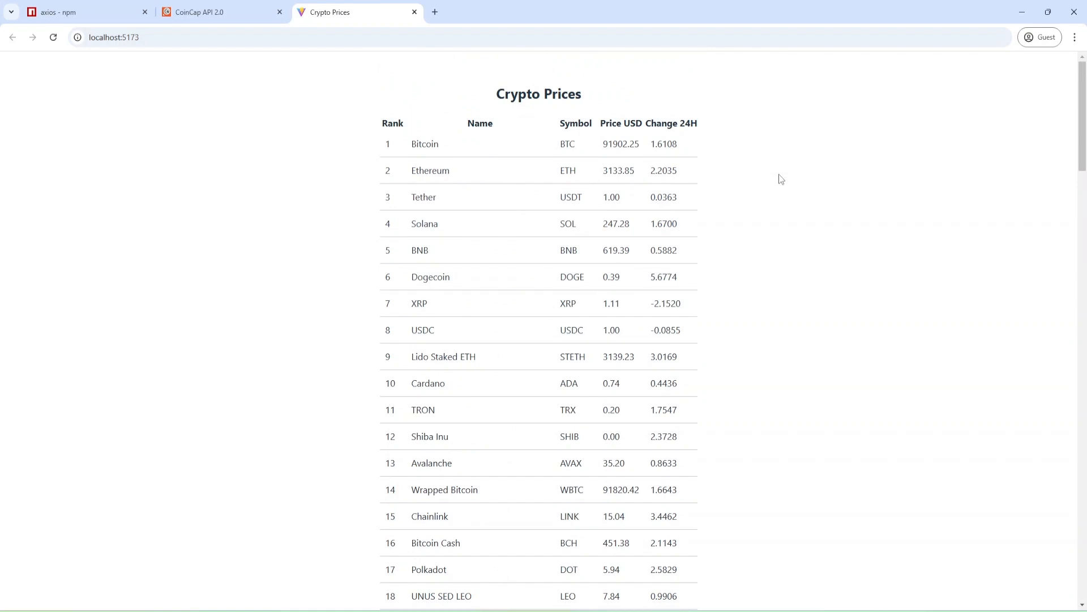